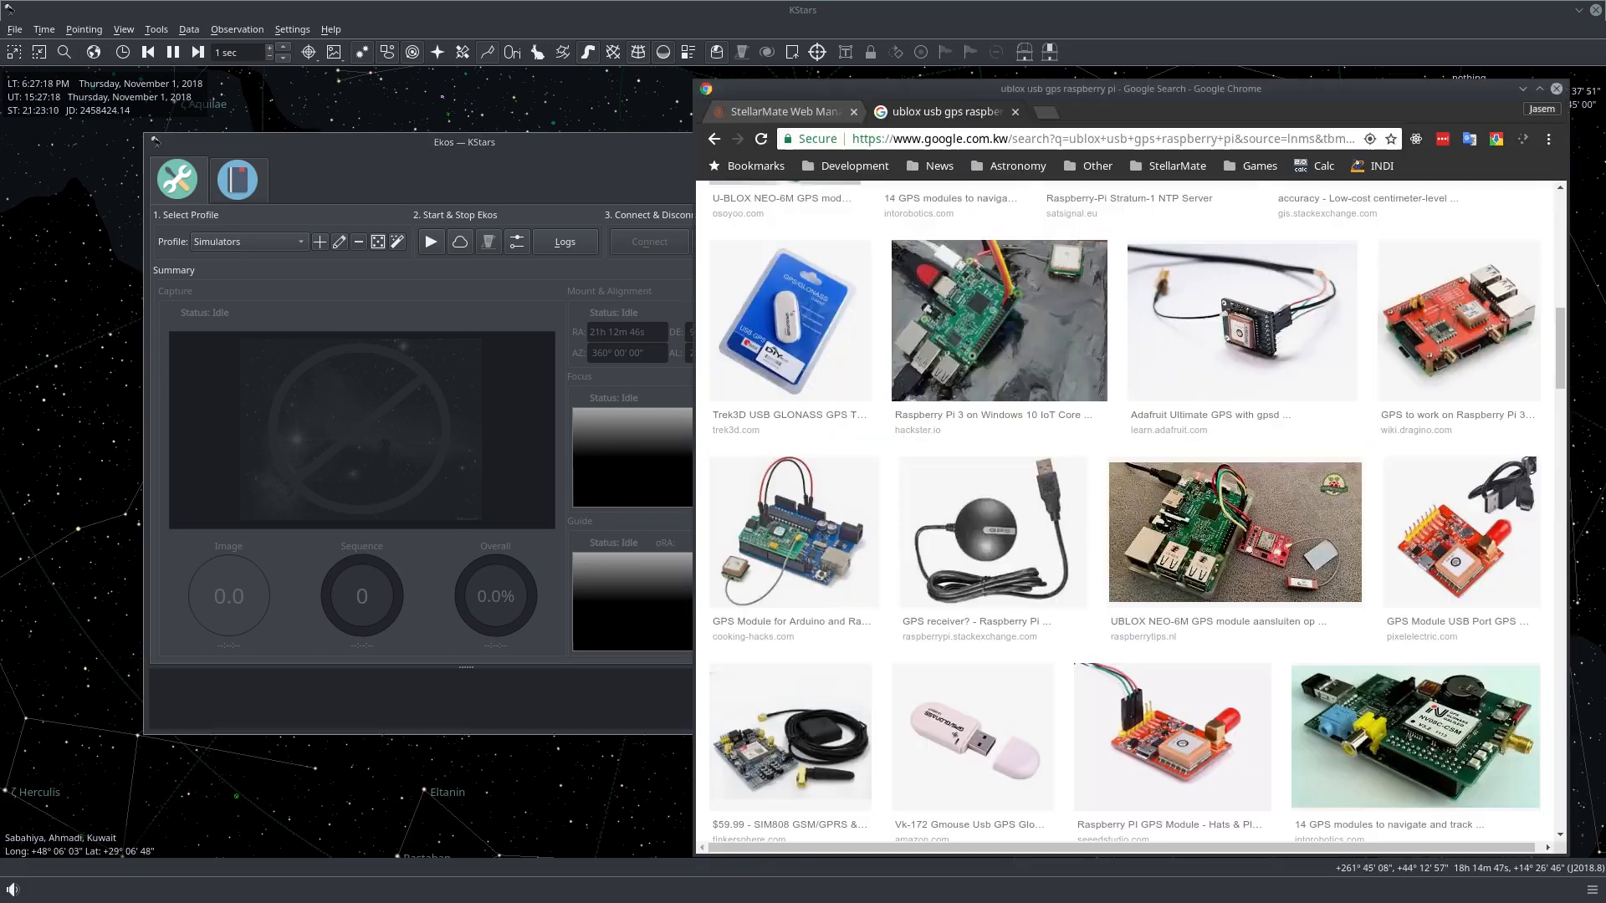
{"action": "mouse_move", "coordinate": [972, 310]}
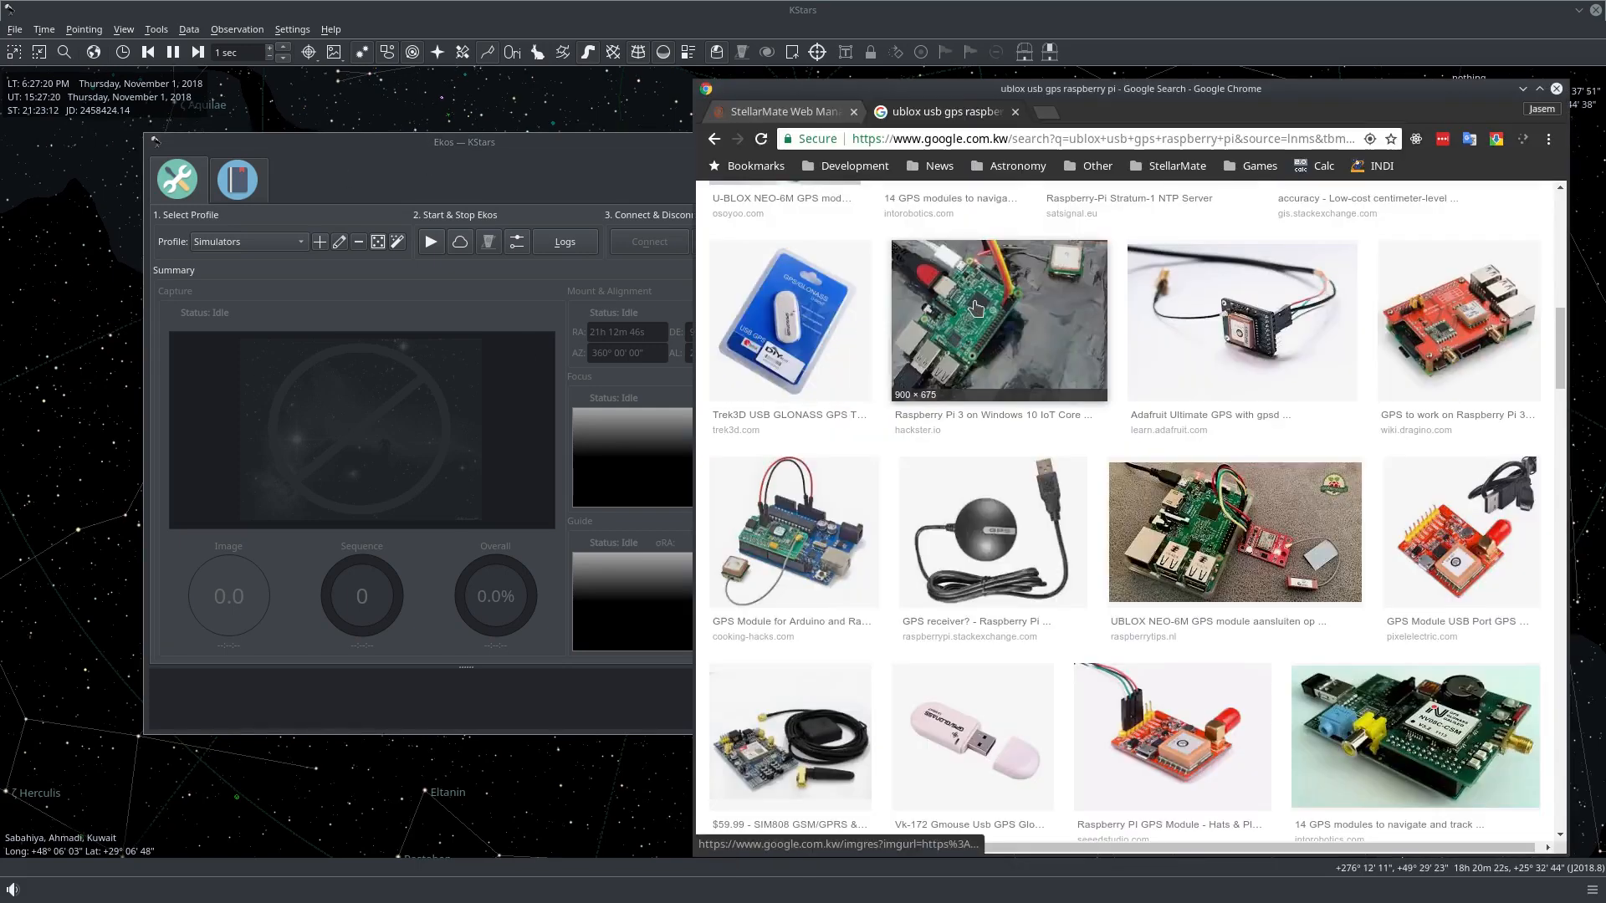
{"action": "mouse_move", "coordinate": [993, 364]}
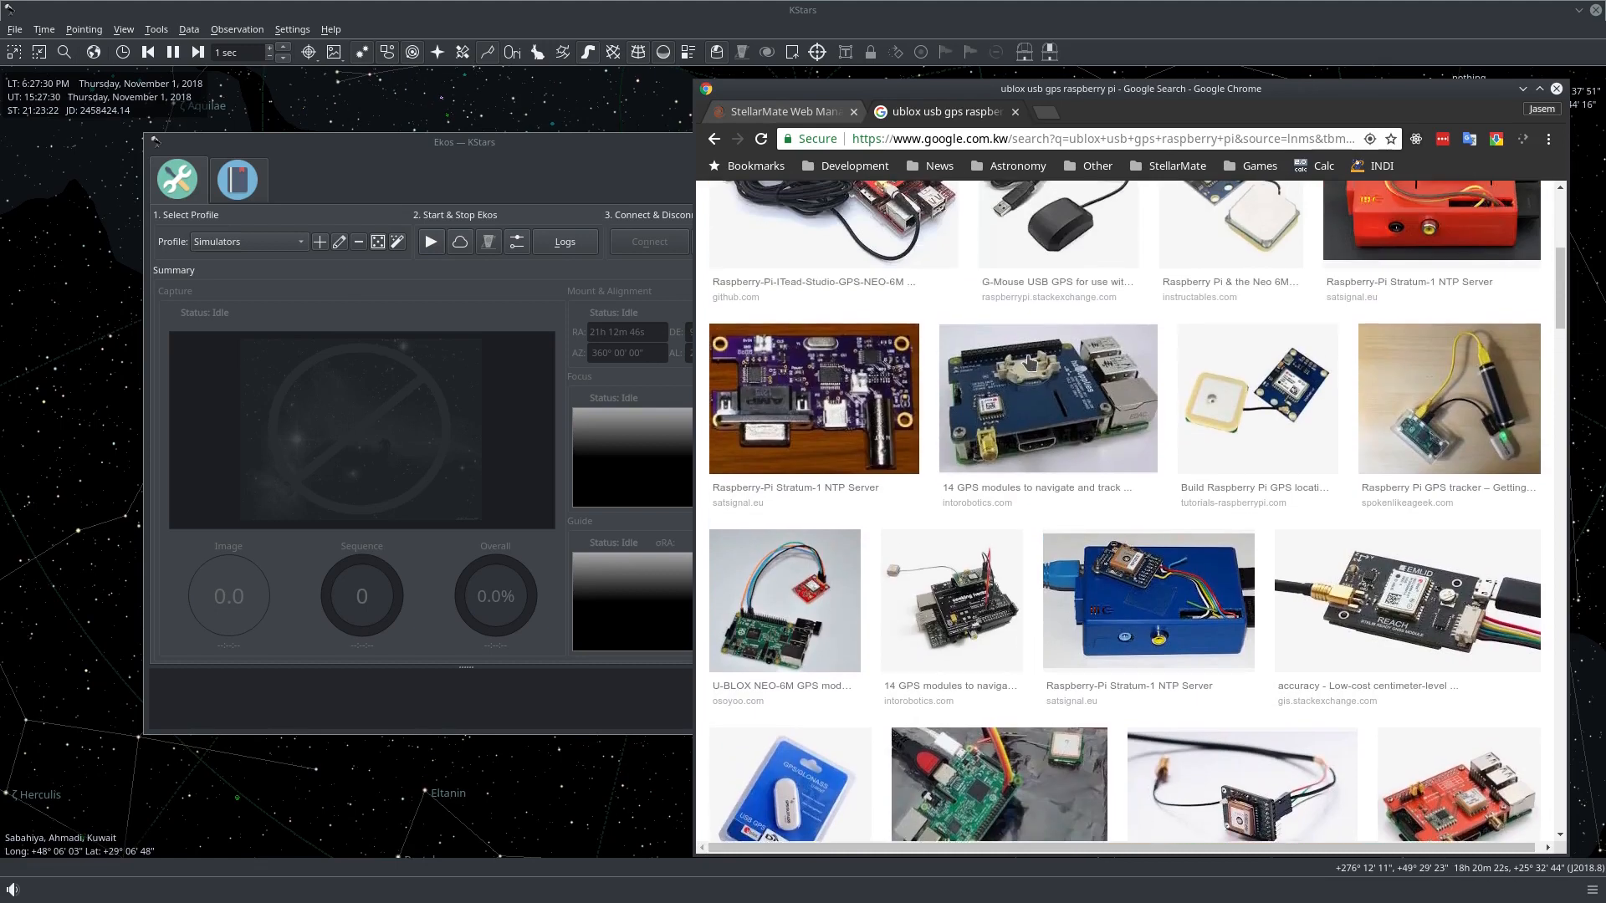
Browse the ublox USB GPS module image results, then switch to the StellarMate Web Manager page.
{"action": "scroll", "scroll_direction": "up", "scroll_amount": 3}
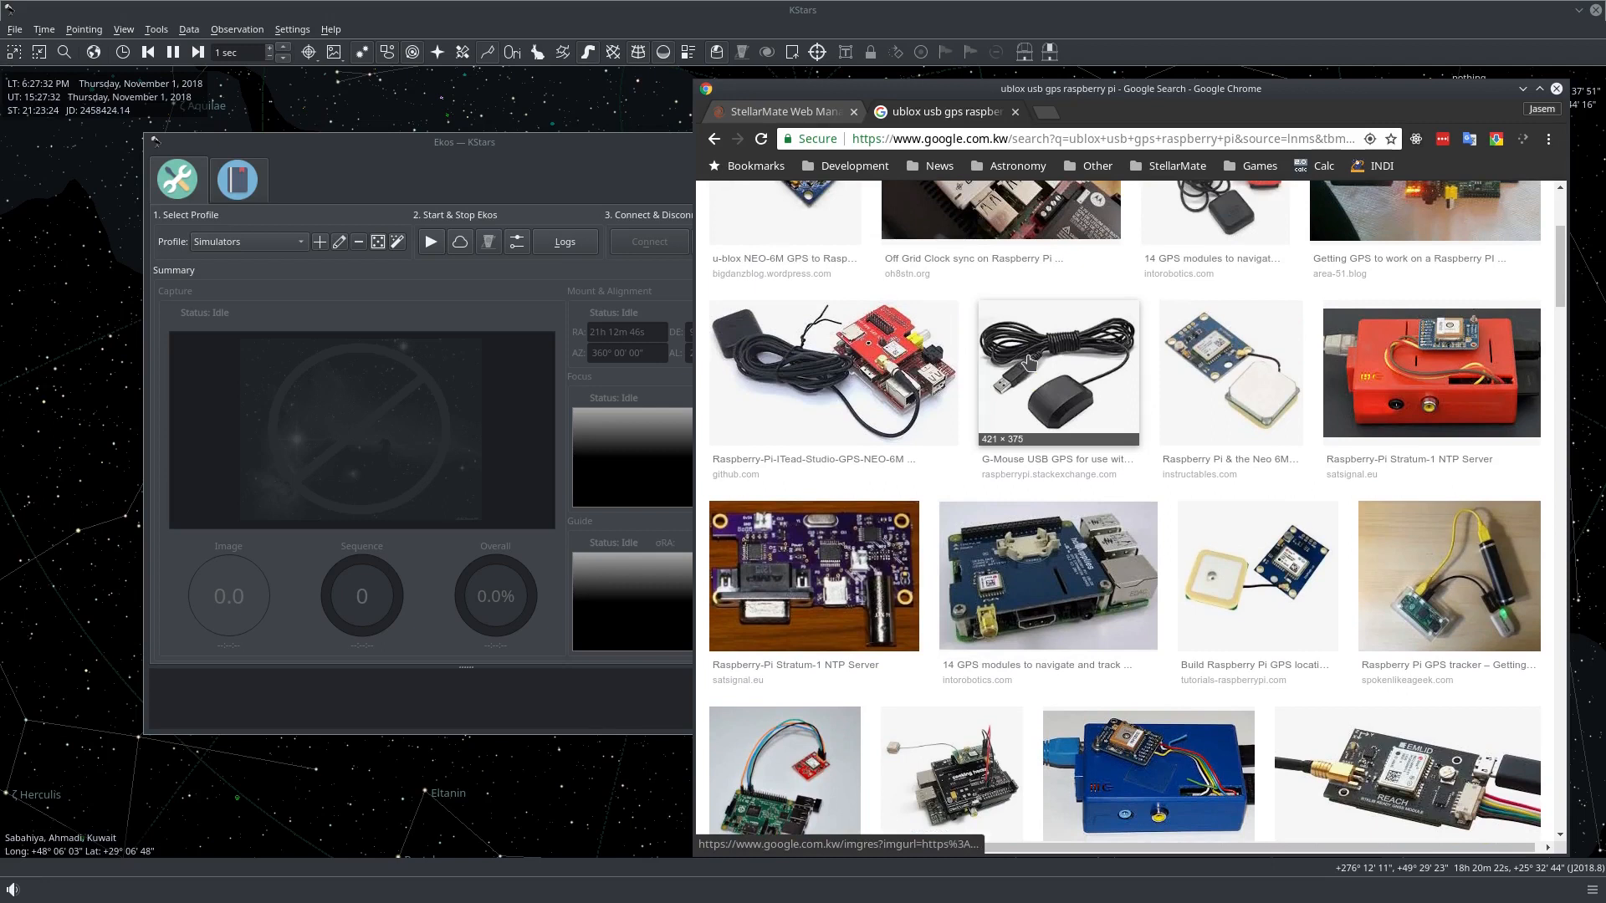
{"action": "scroll", "scroll_direction": "up", "scroll_amount": 3}
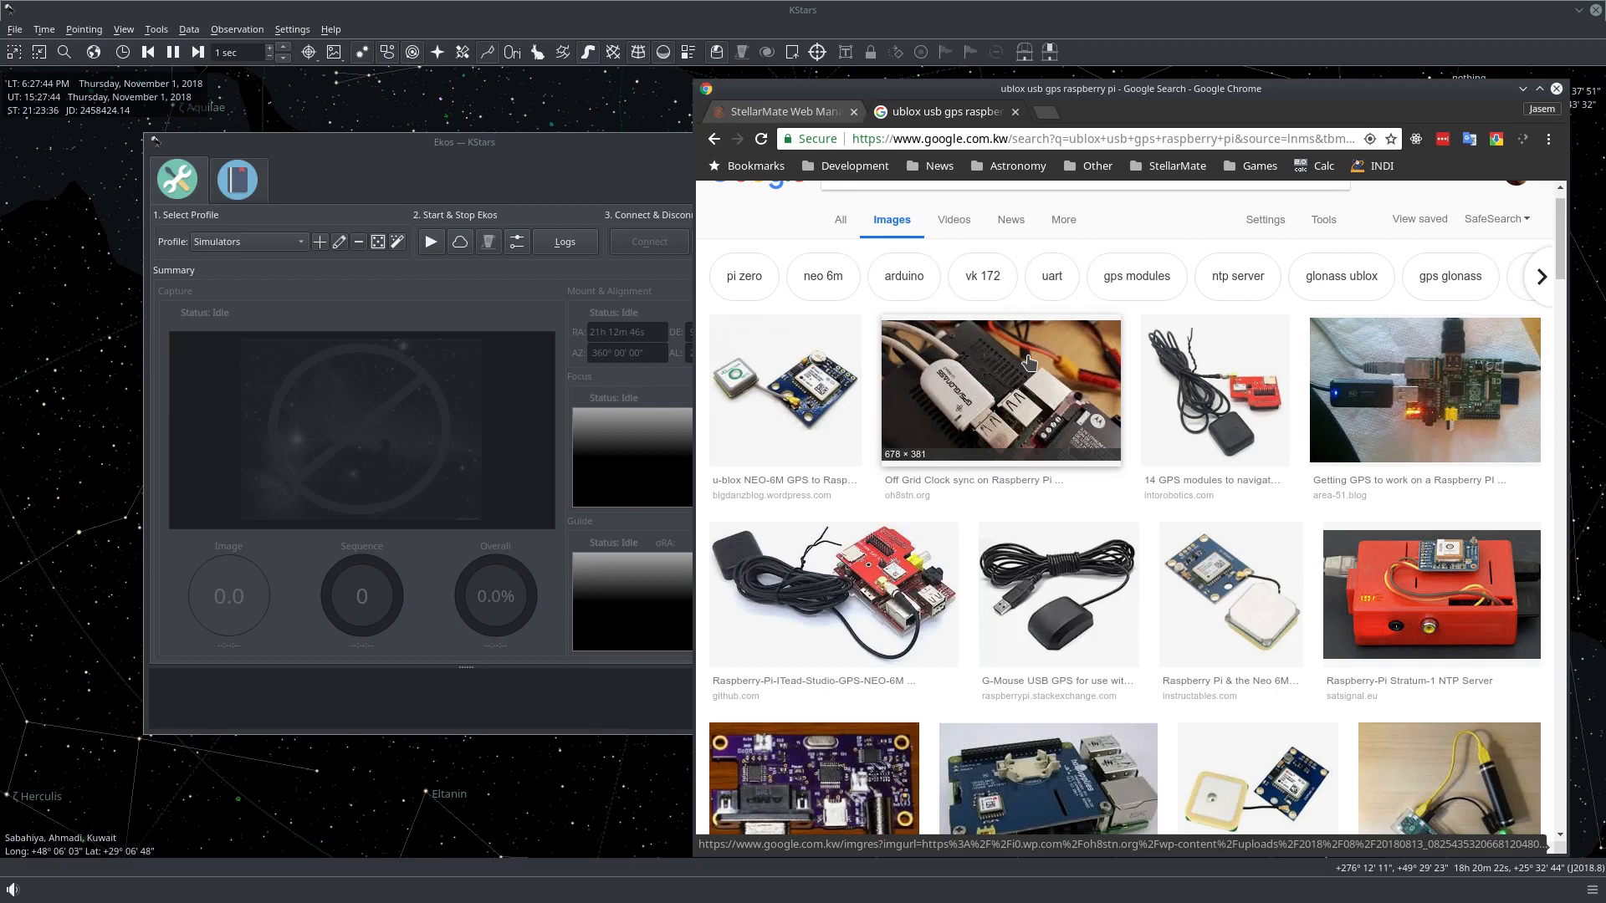
{"action": "mouse_move", "coordinate": [1058, 594]}
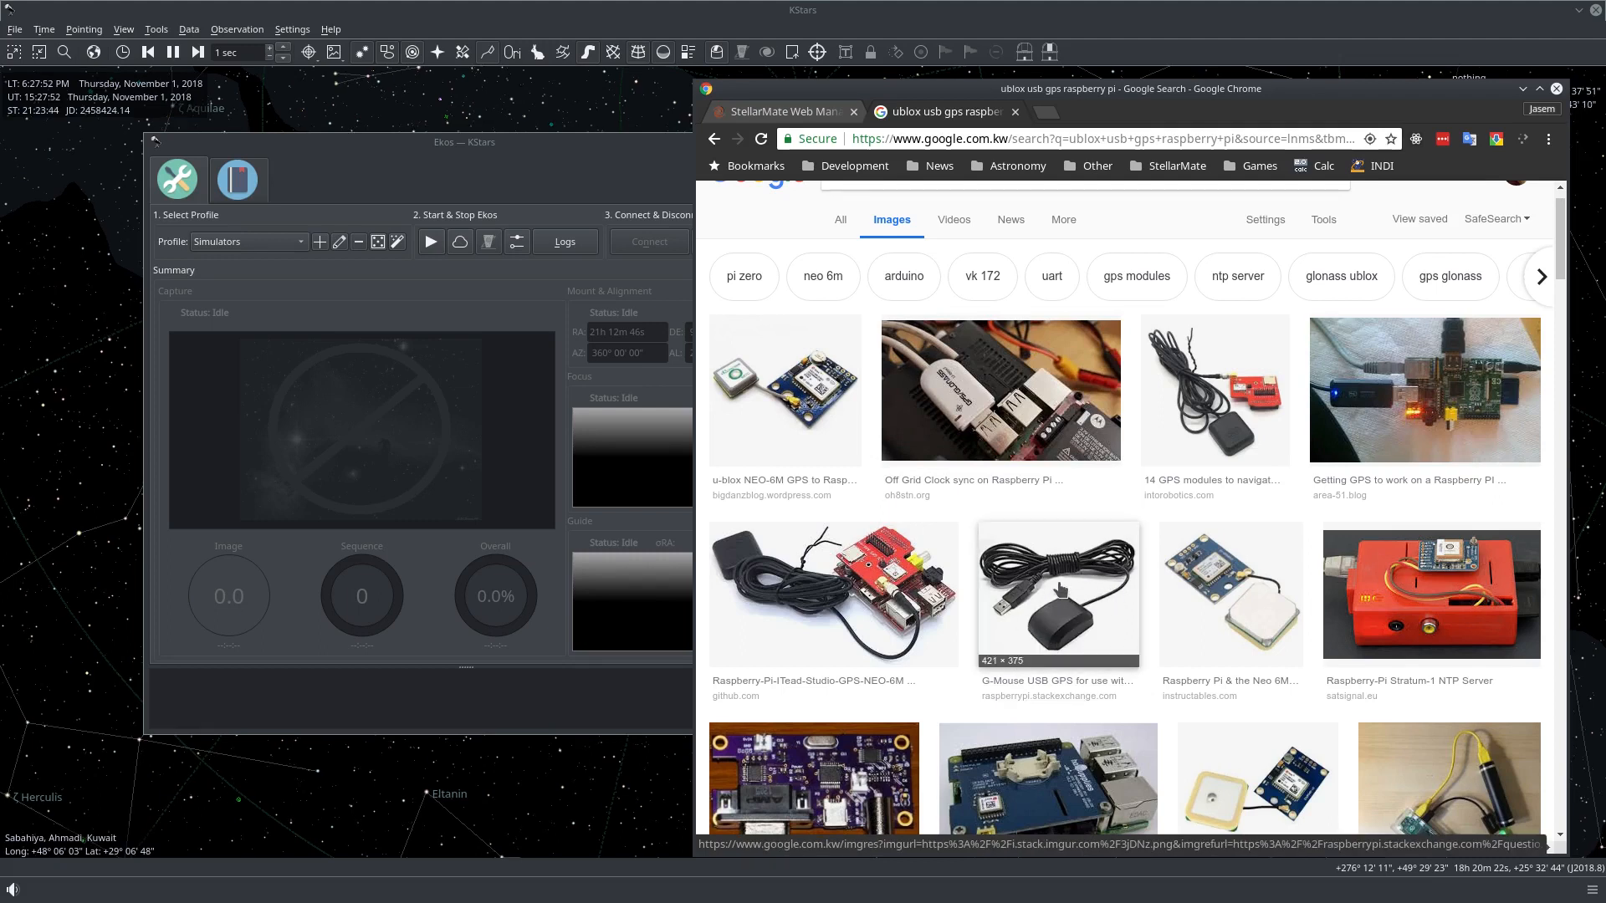
{"action": "mouse_move", "coordinate": [1082, 621]}
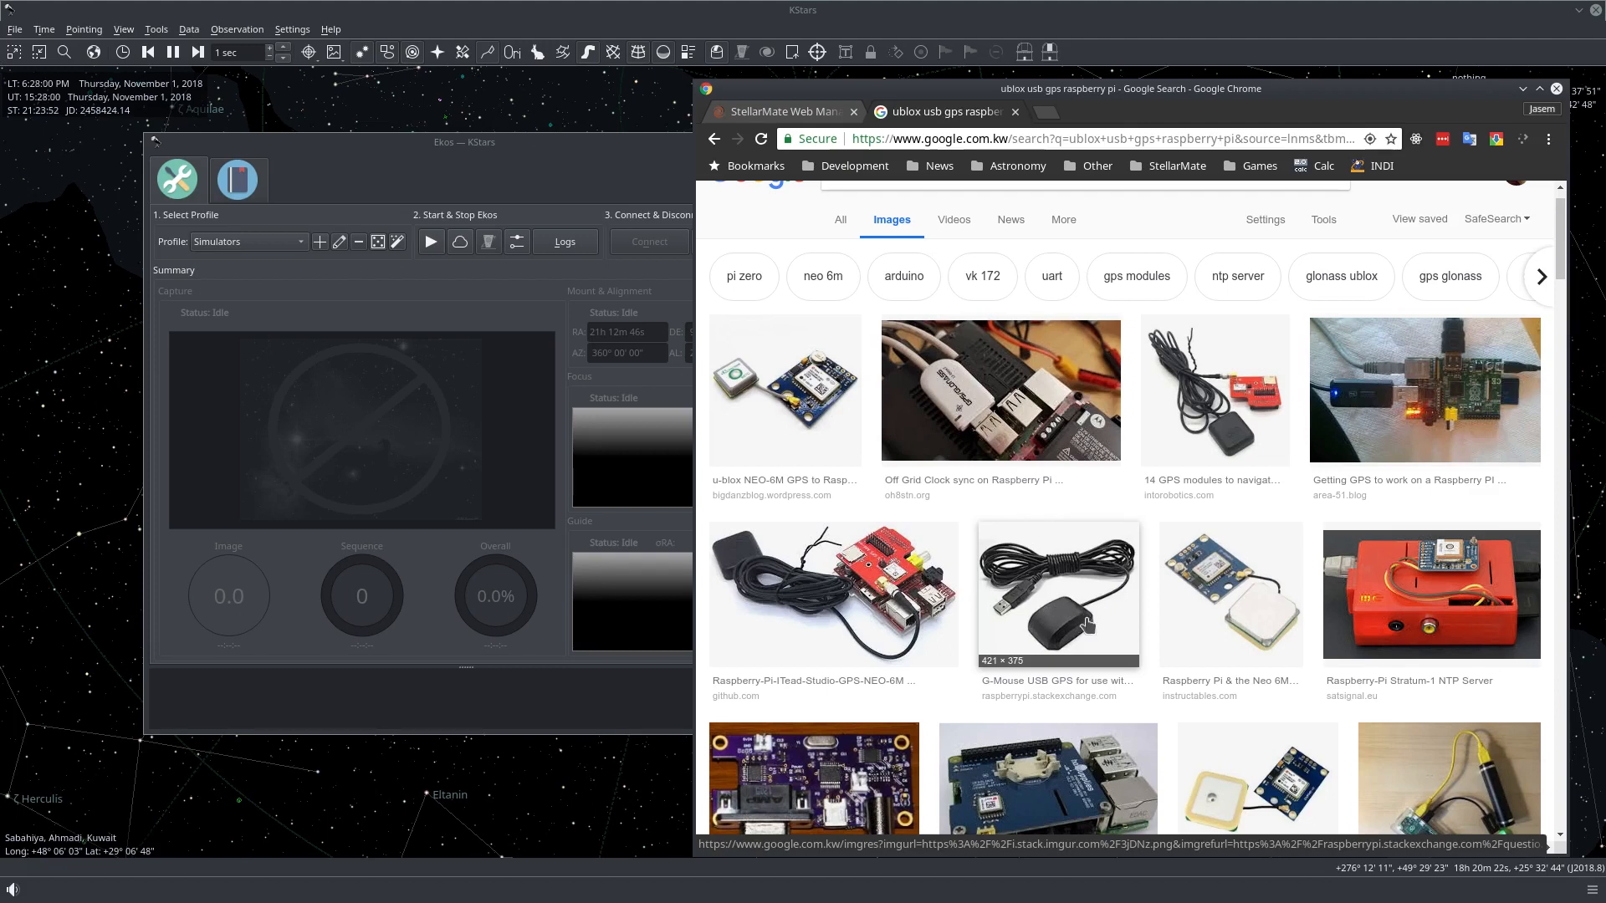
{"action": "mouse_move", "coordinate": [1086, 625]}
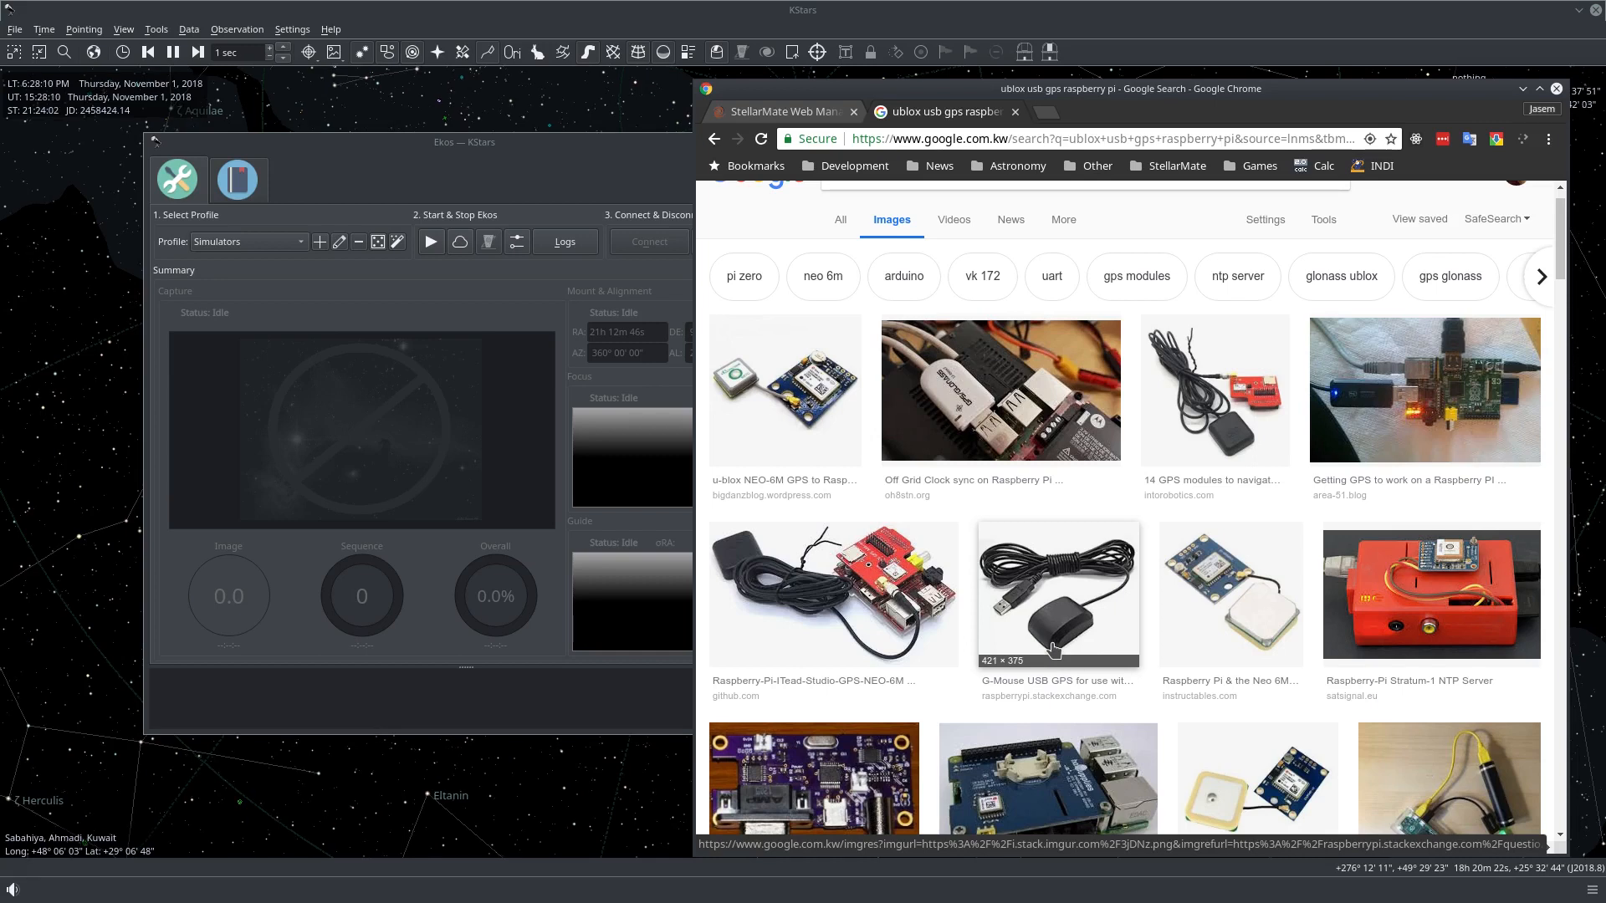
{"action": "left_click", "coordinate": [778, 110]}
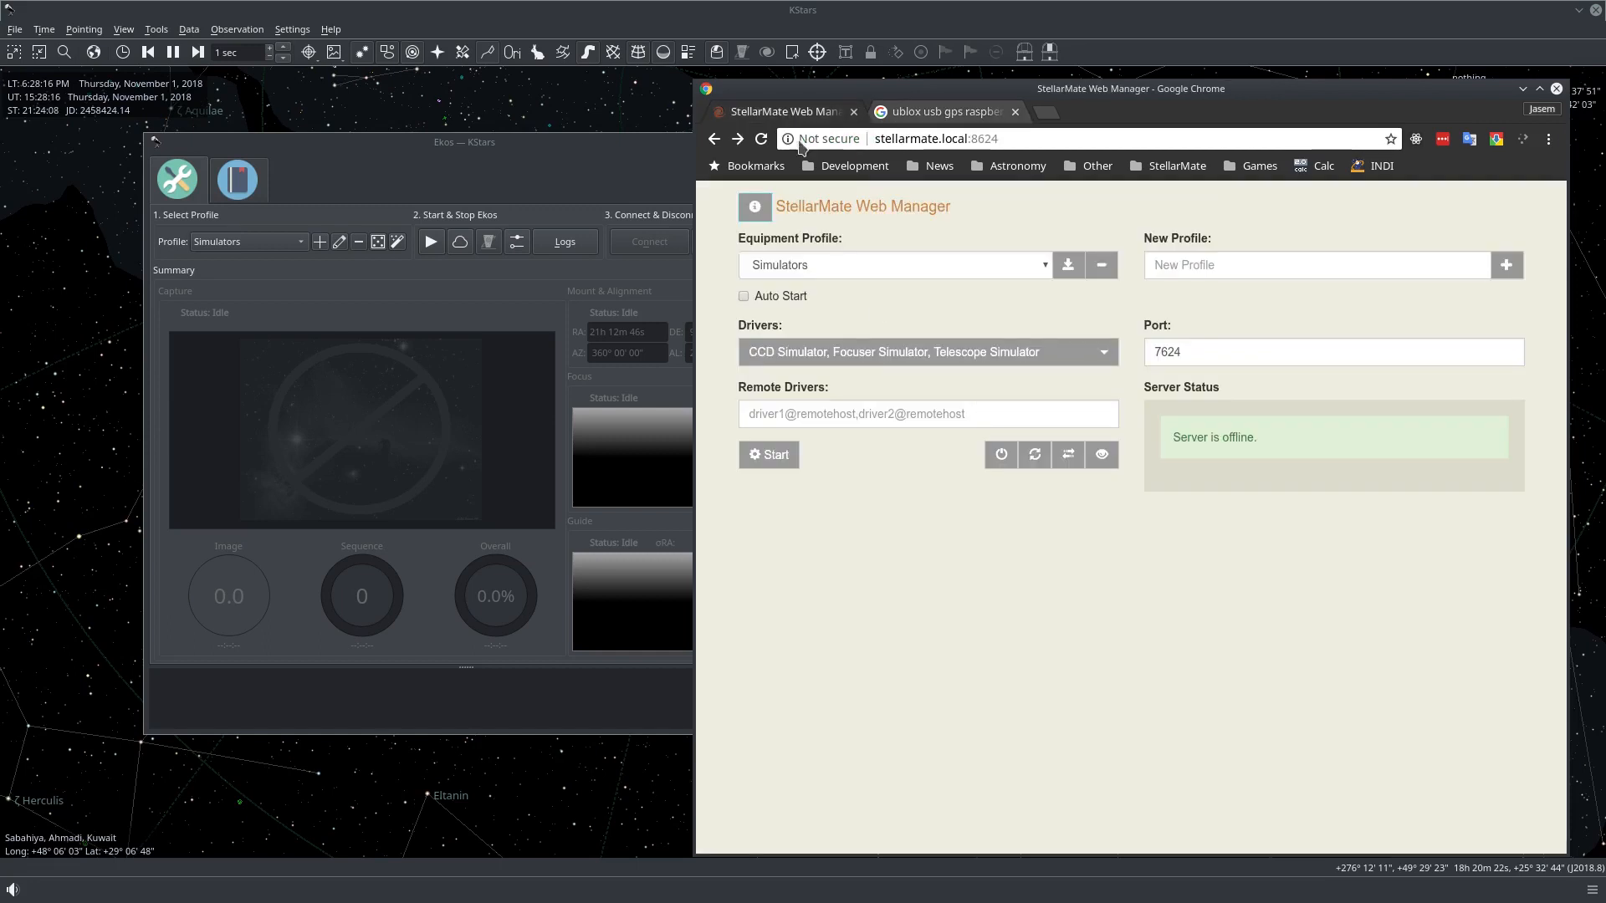
{"action": "mouse_move", "coordinate": [1067, 455]}
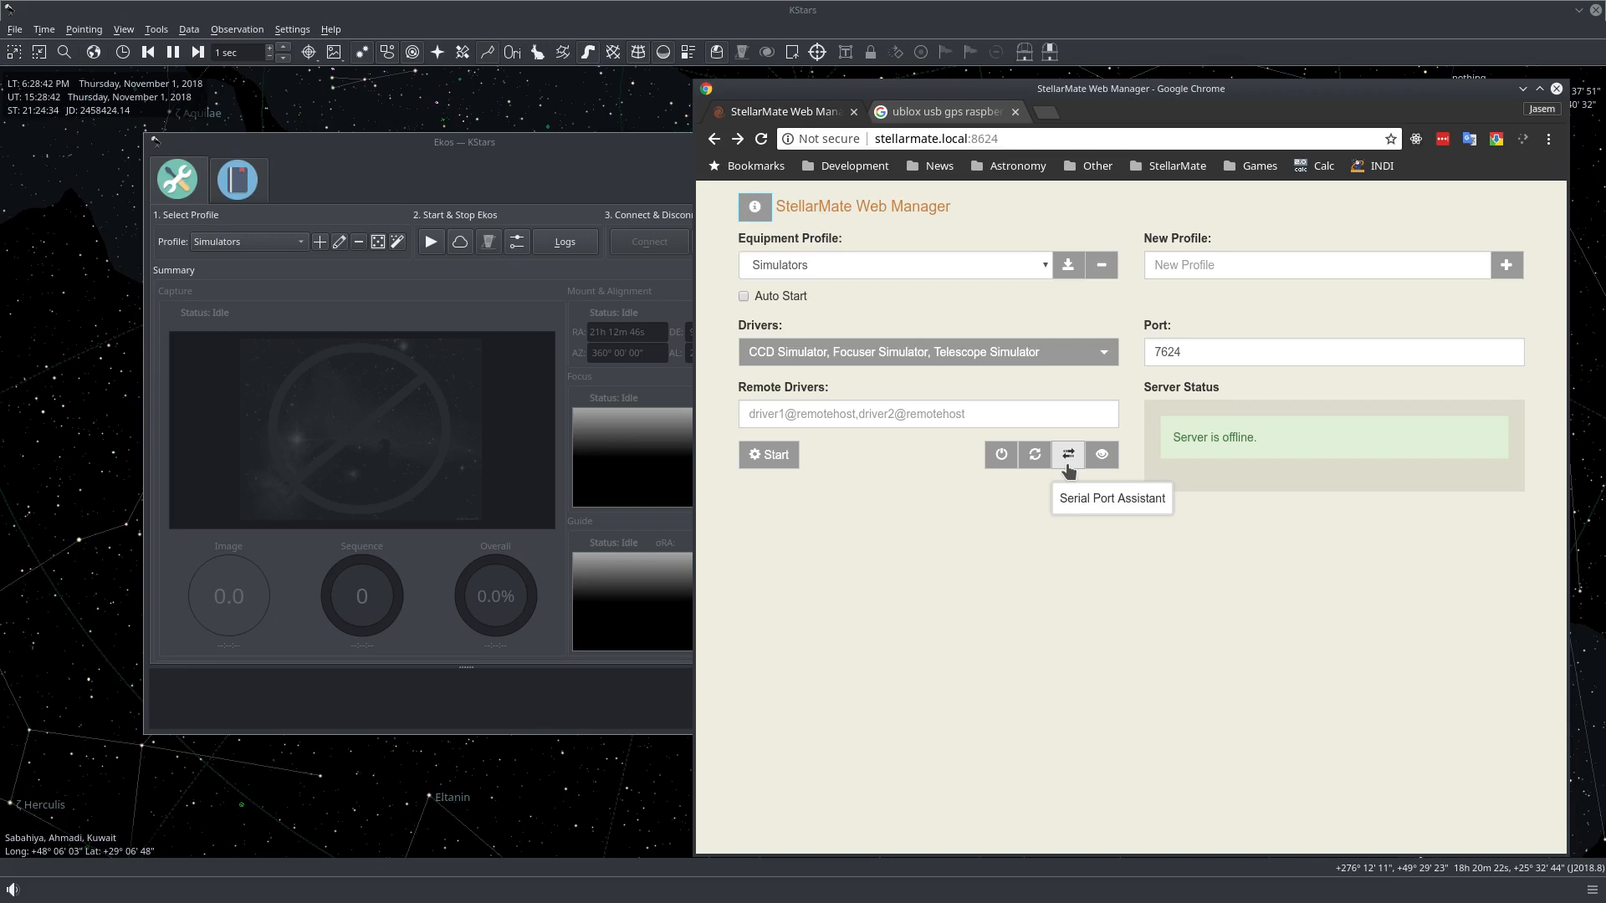
Start a new Serial Port Assistant mapping with GPS as the device type.
{"action": "left_click", "coordinate": [1067, 453]}
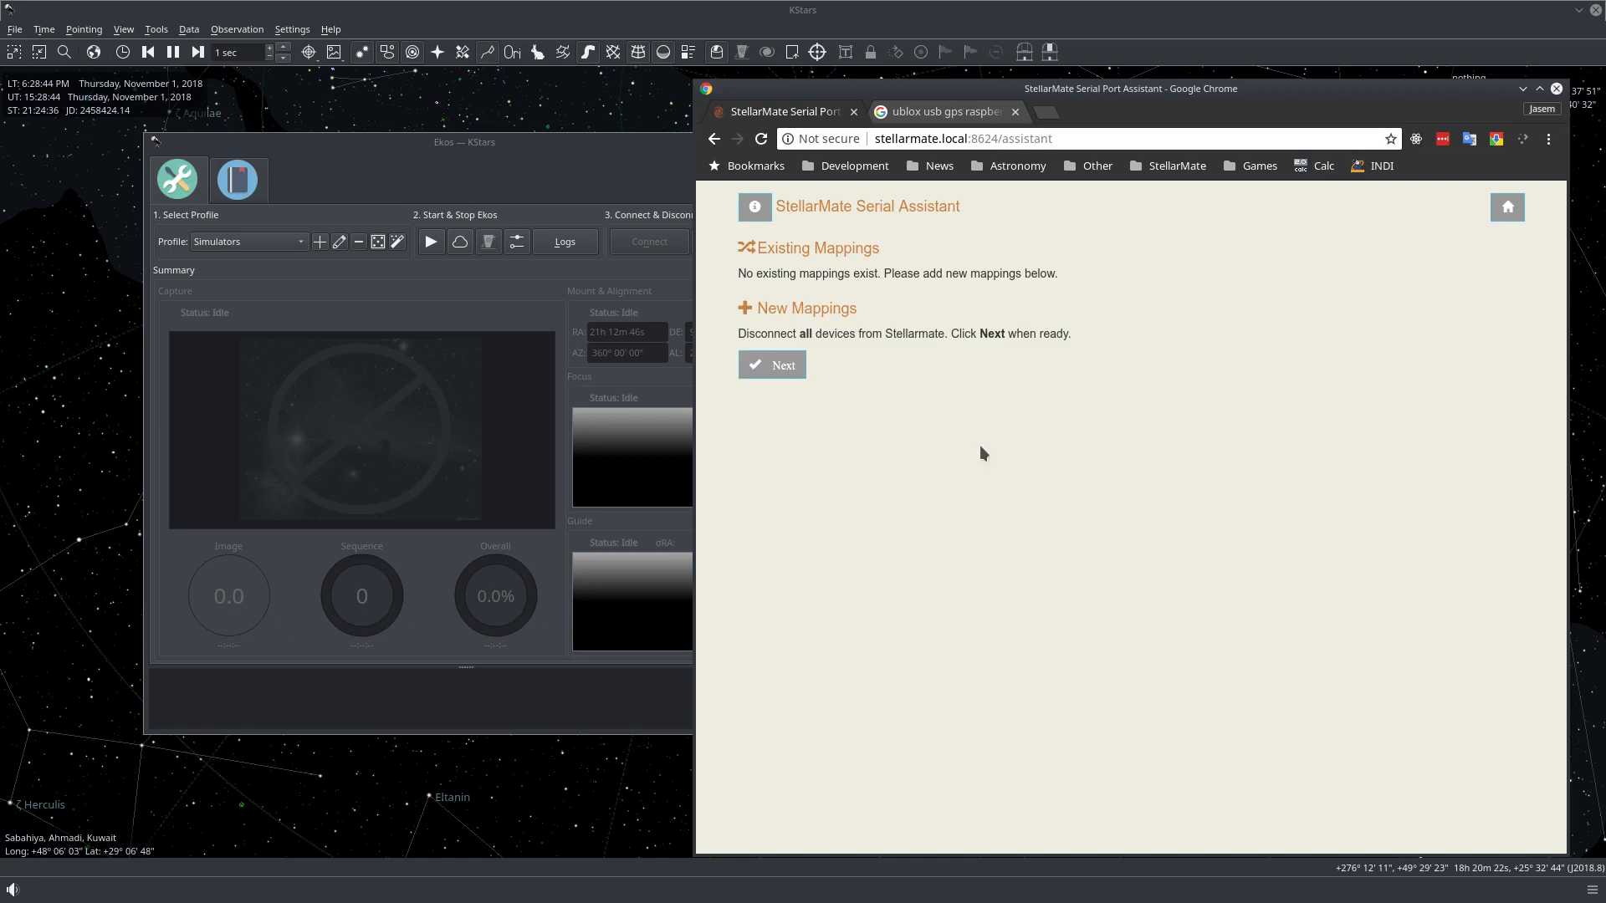
{"action": "left_click", "coordinate": [770, 364]}
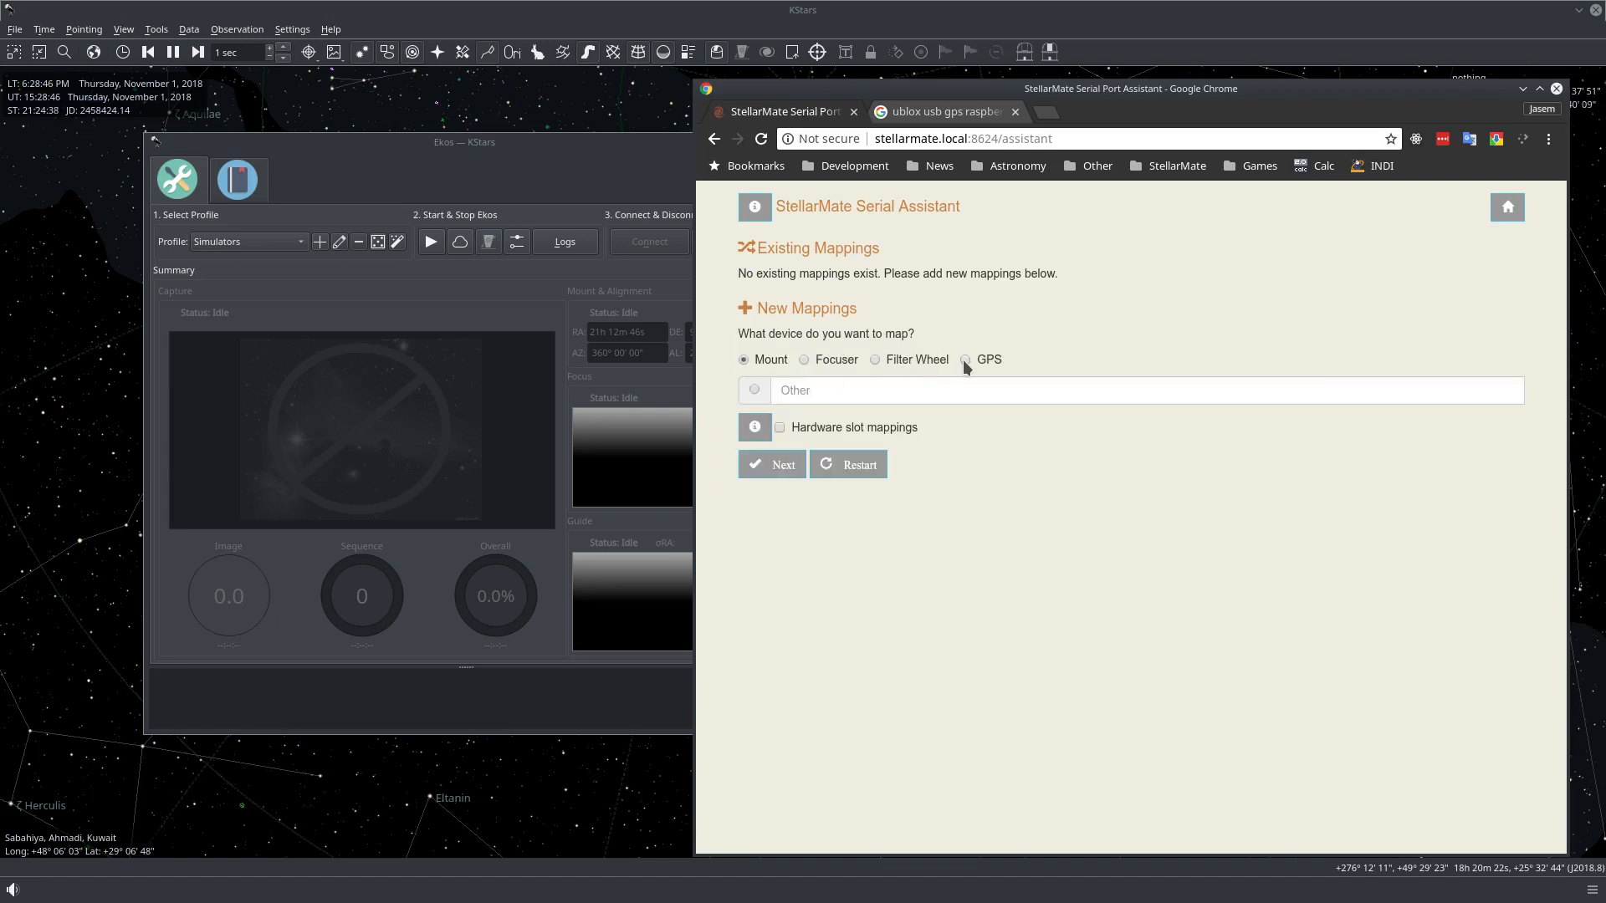
{"action": "left_click", "coordinate": [963, 360]}
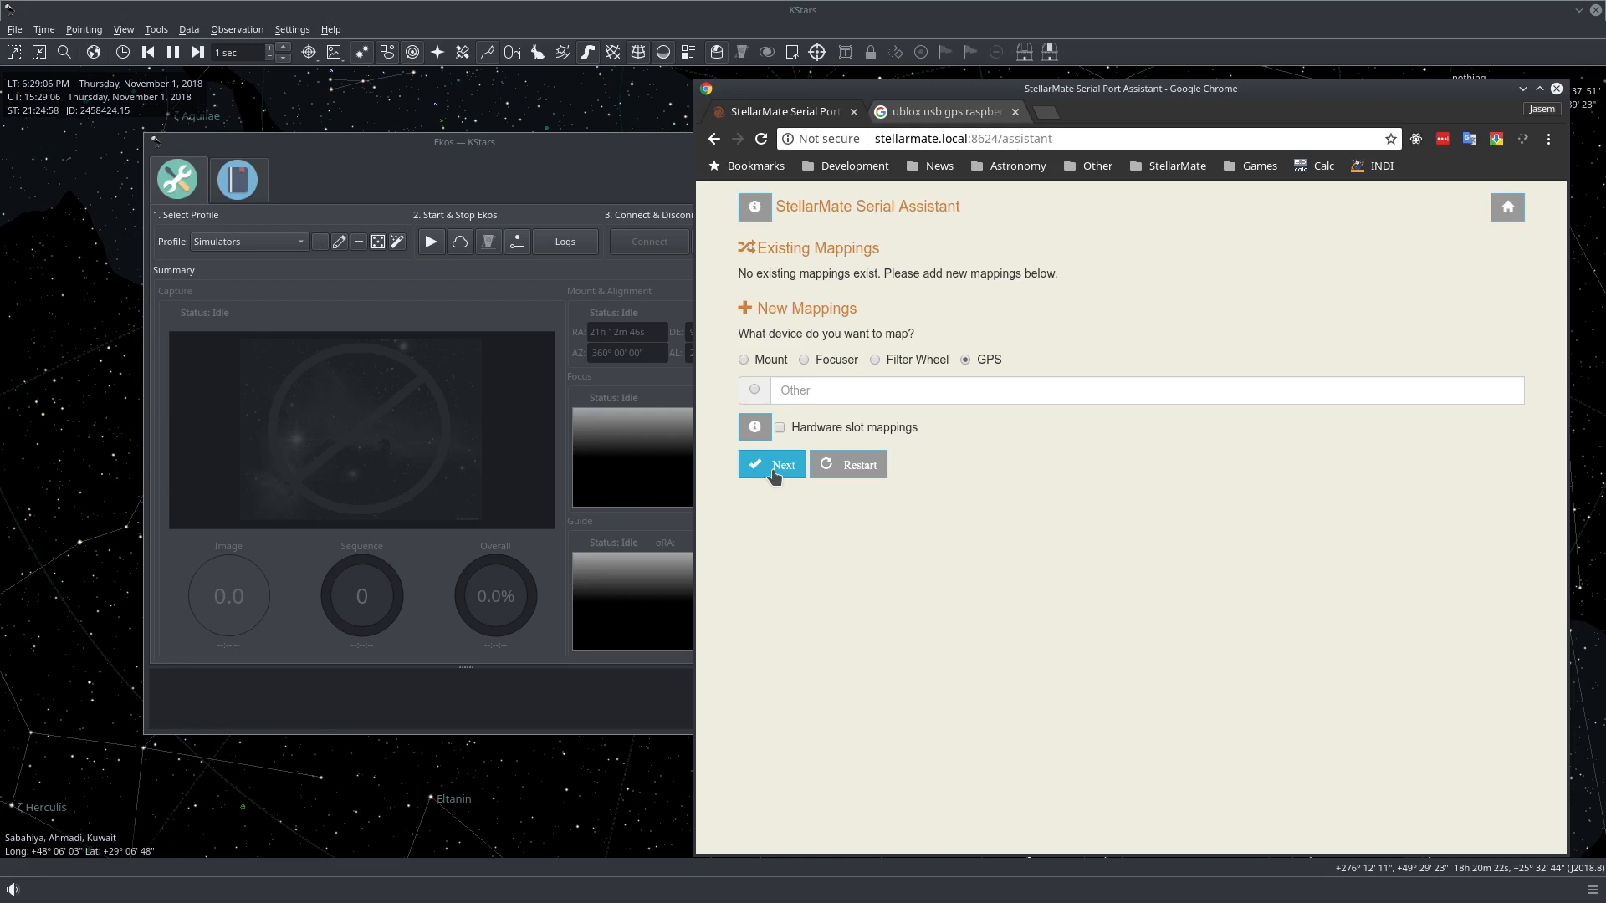
Complete the plug-in steps to map the GPS device to /dev/gps.
{"action": "left_click", "coordinate": [771, 464]}
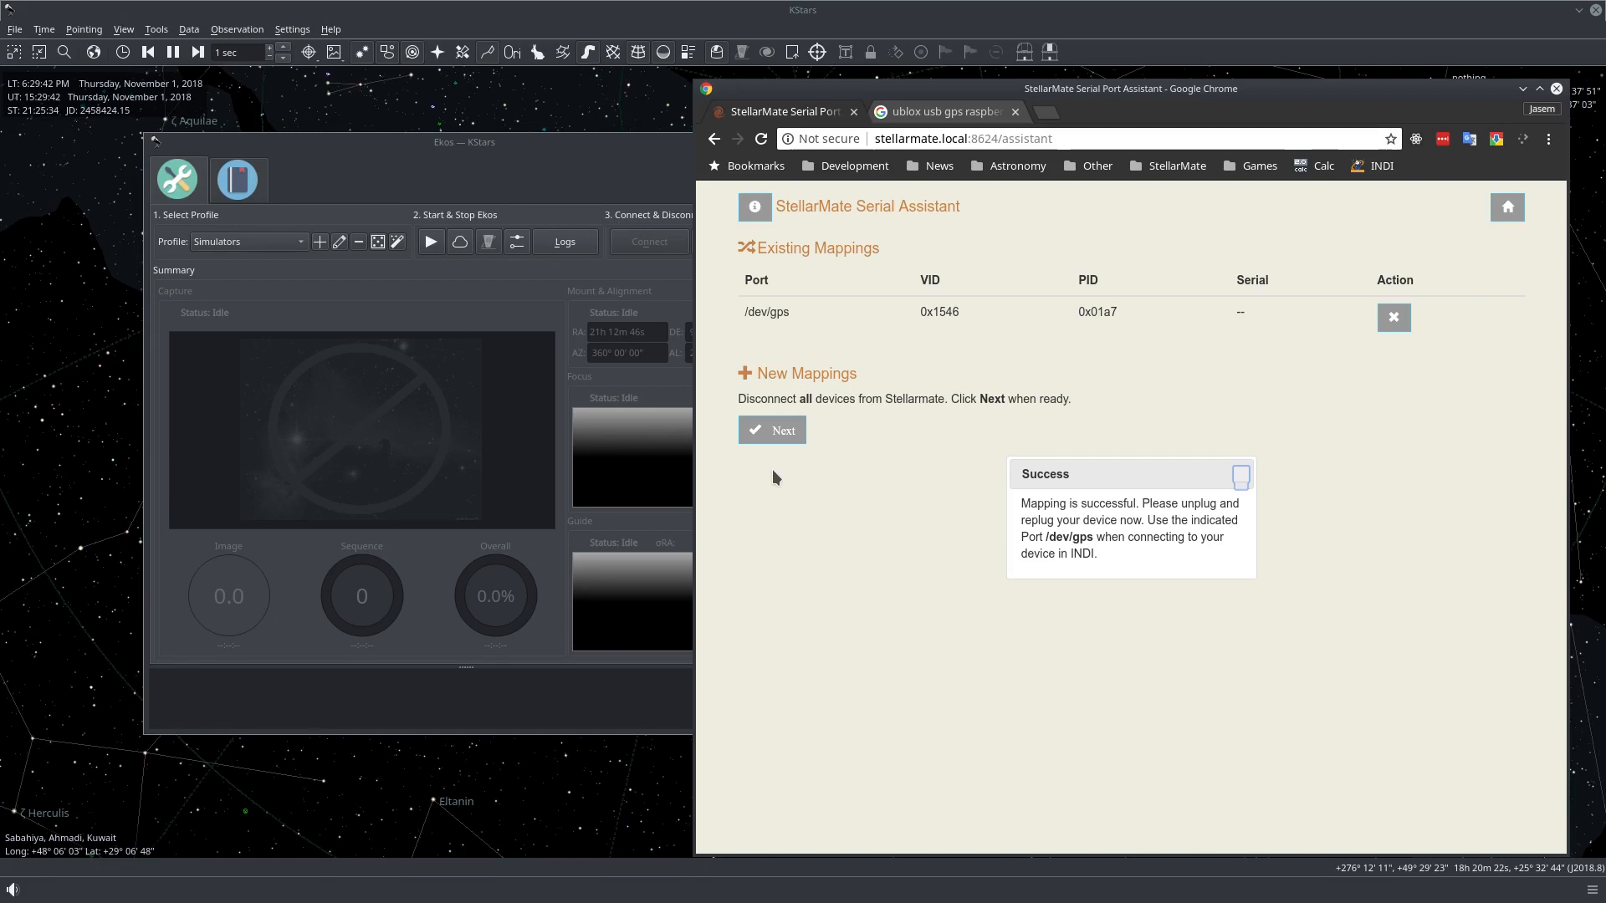
{"action": "mouse_move", "coordinate": [1191, 502]}
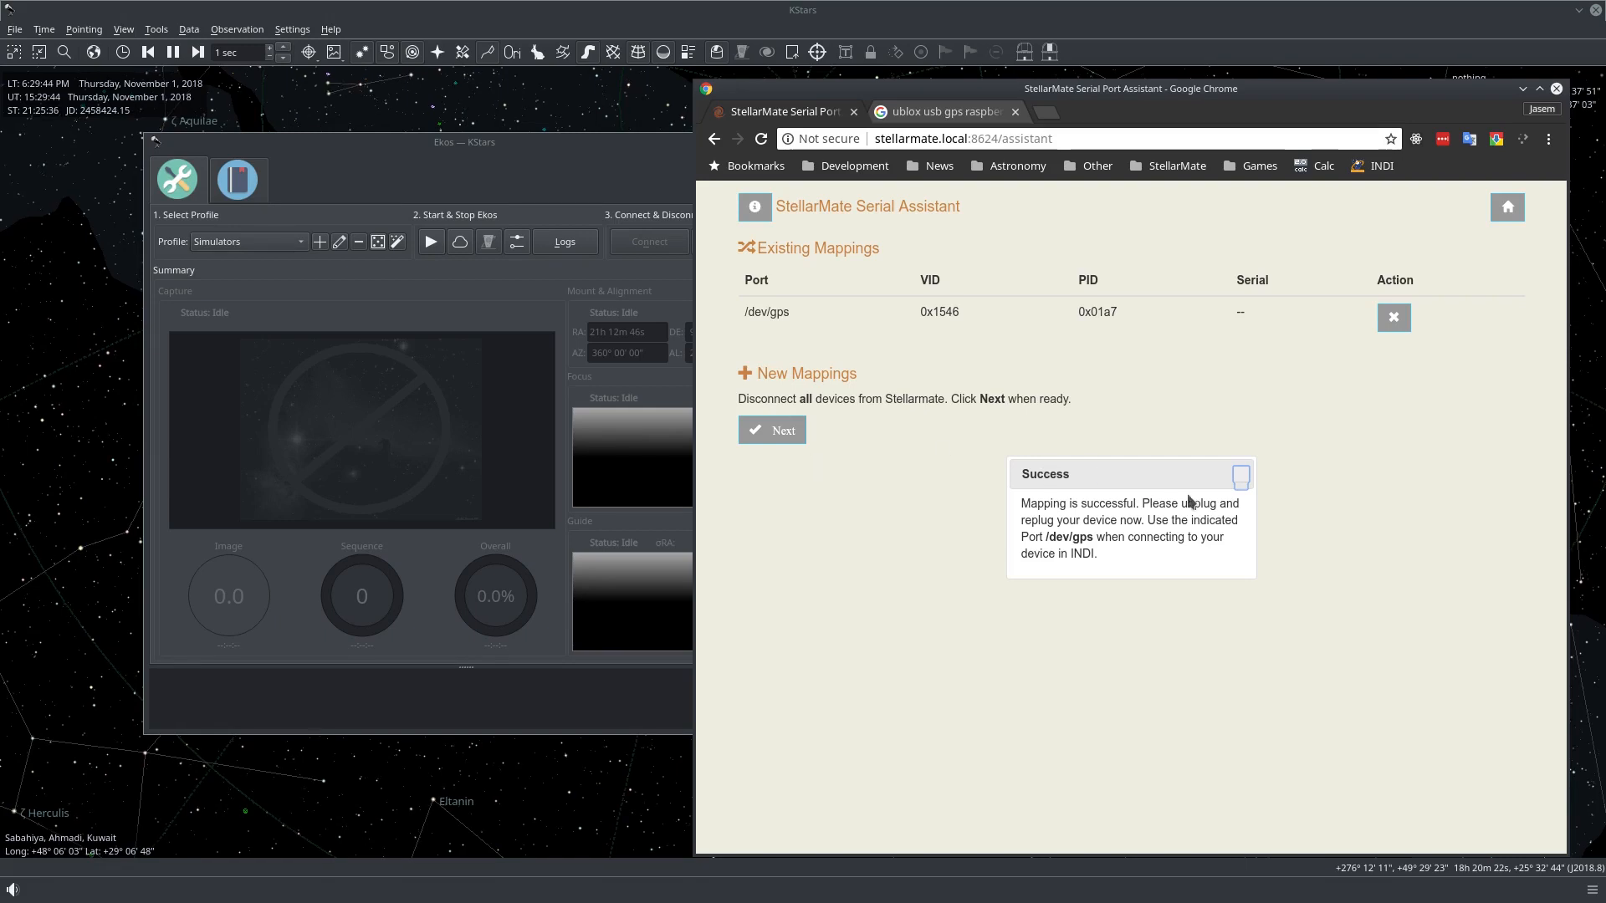
Dismiss the mapping success notice and return to the web manager's home page.
{"action": "left_click", "coordinate": [1240, 475]}
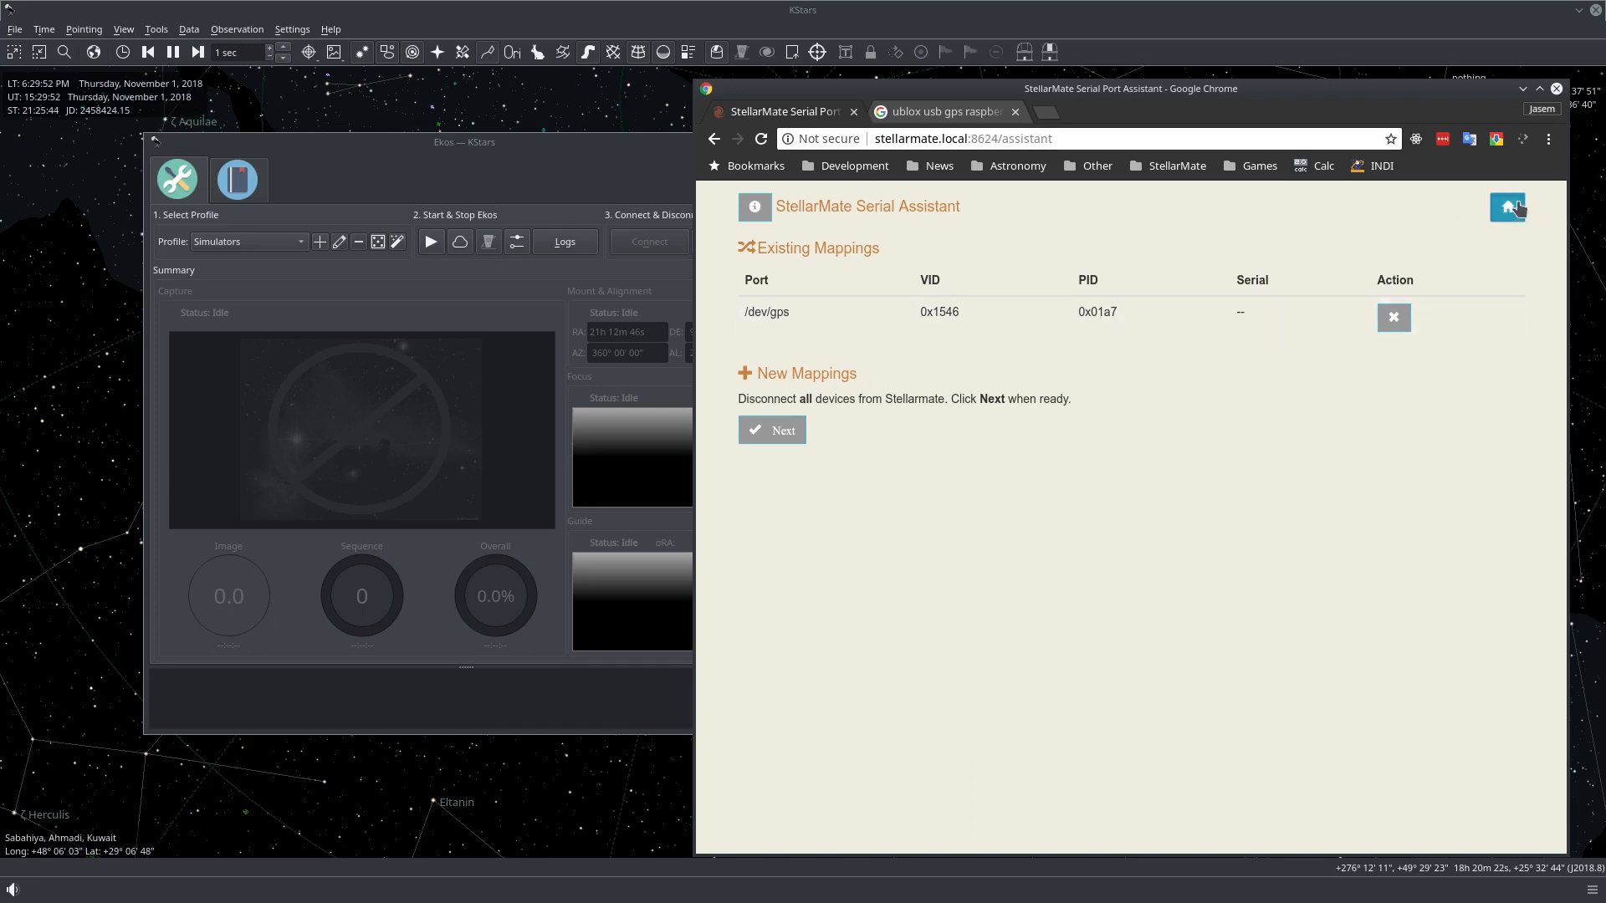
{"action": "left_click", "coordinate": [1506, 206]}
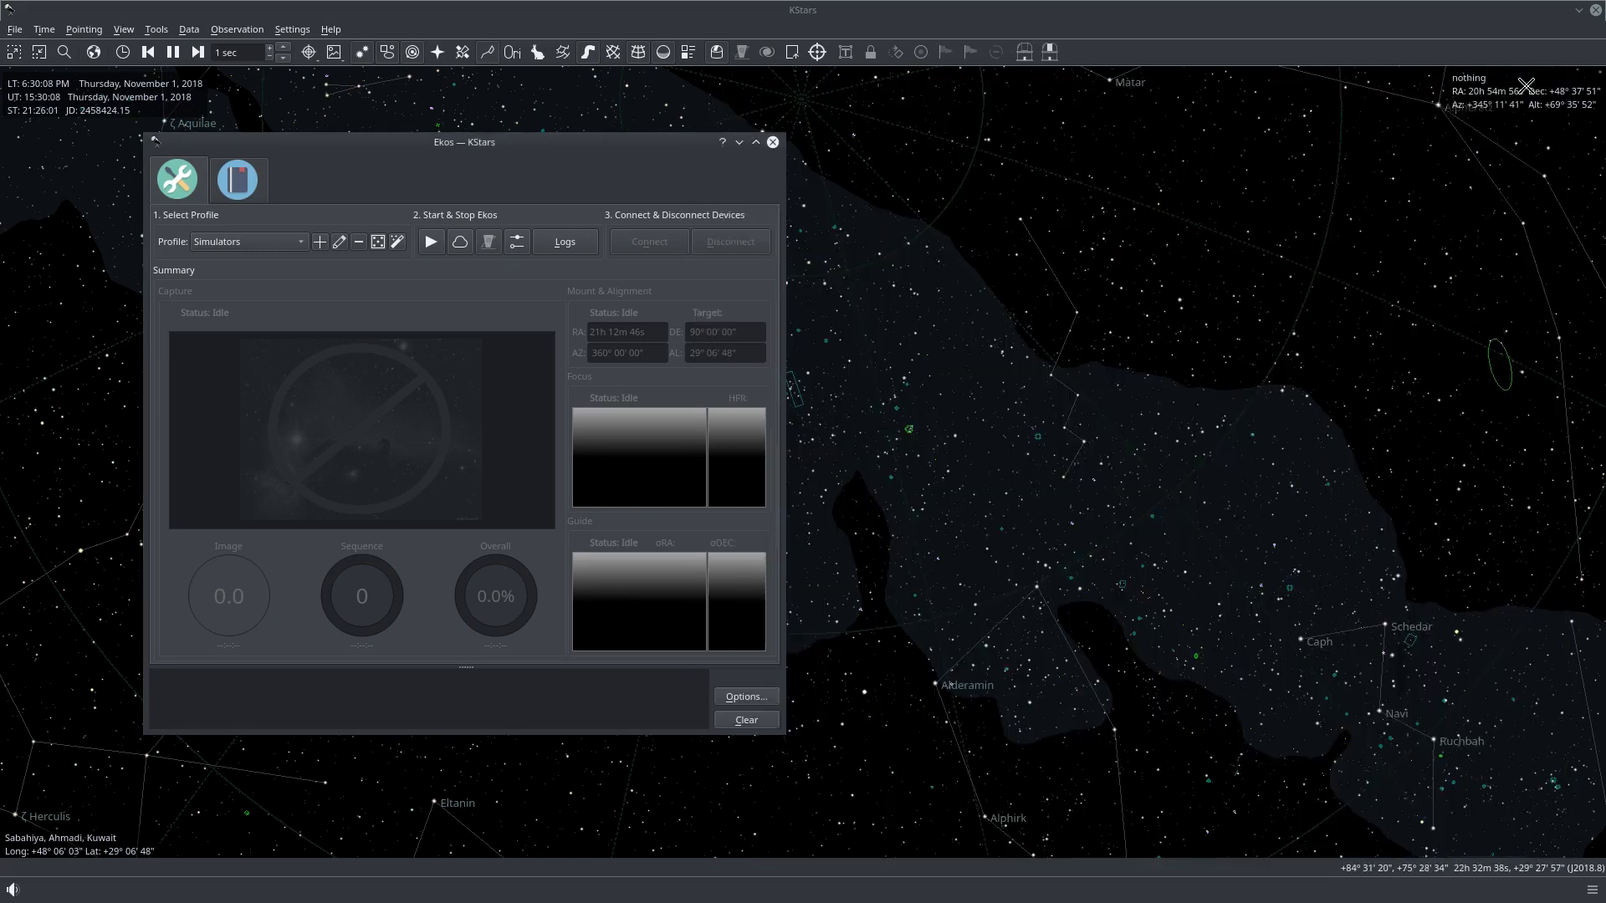
{"action": "mouse_move", "coordinate": [417, 151]}
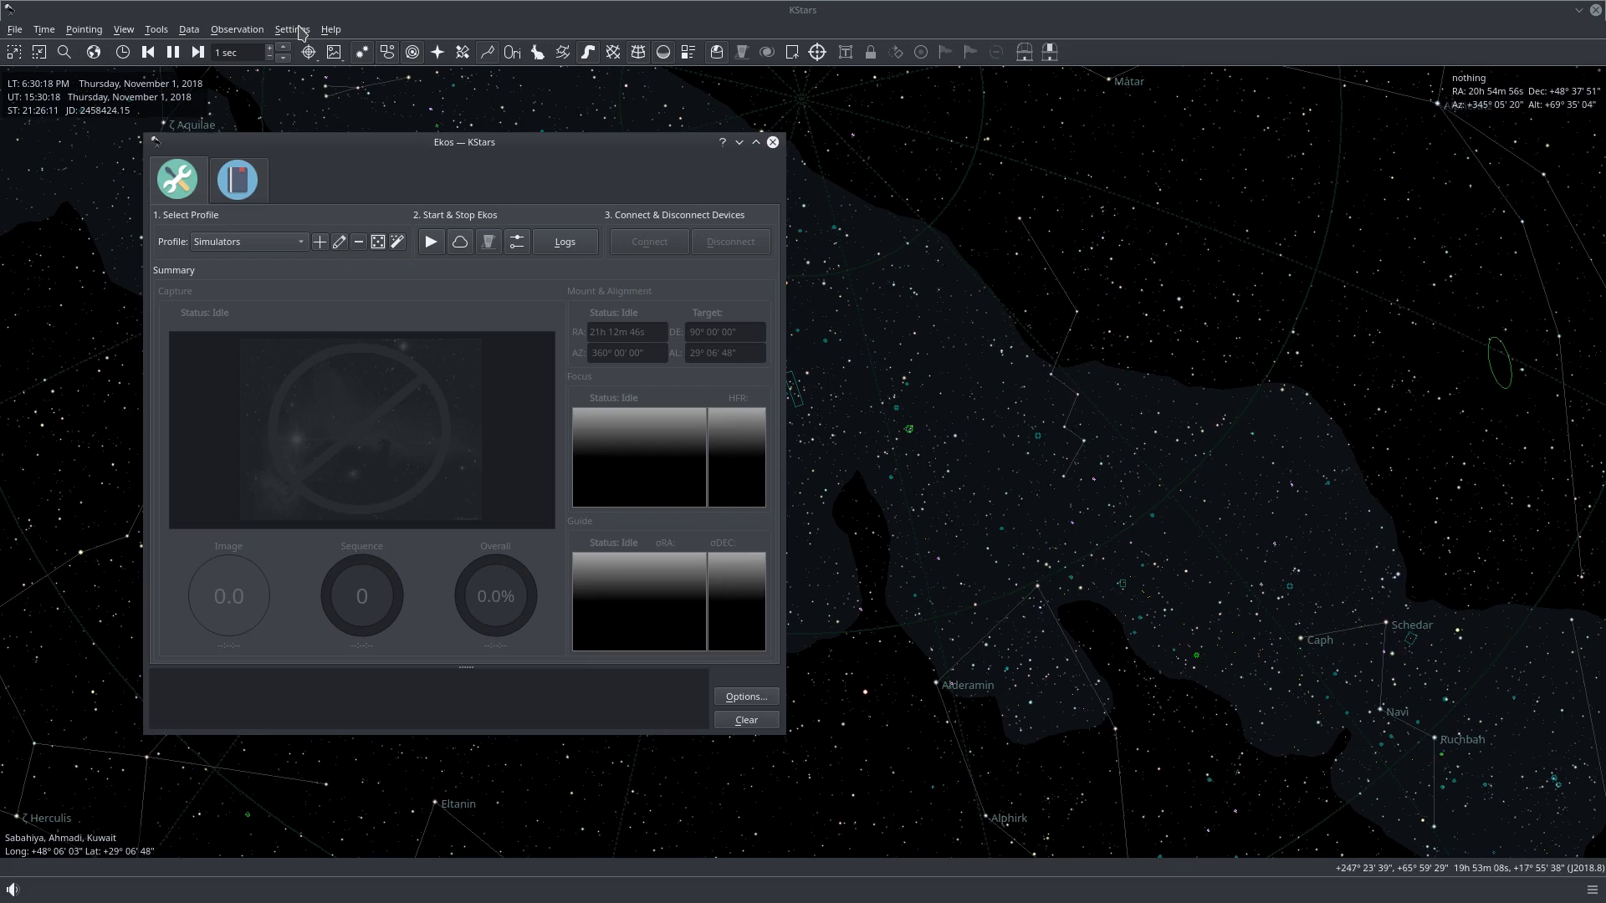
In Configure KStars' INDI page, select GPS Updates KStars for time and location.
{"action": "left_click", "coordinate": [291, 28]}
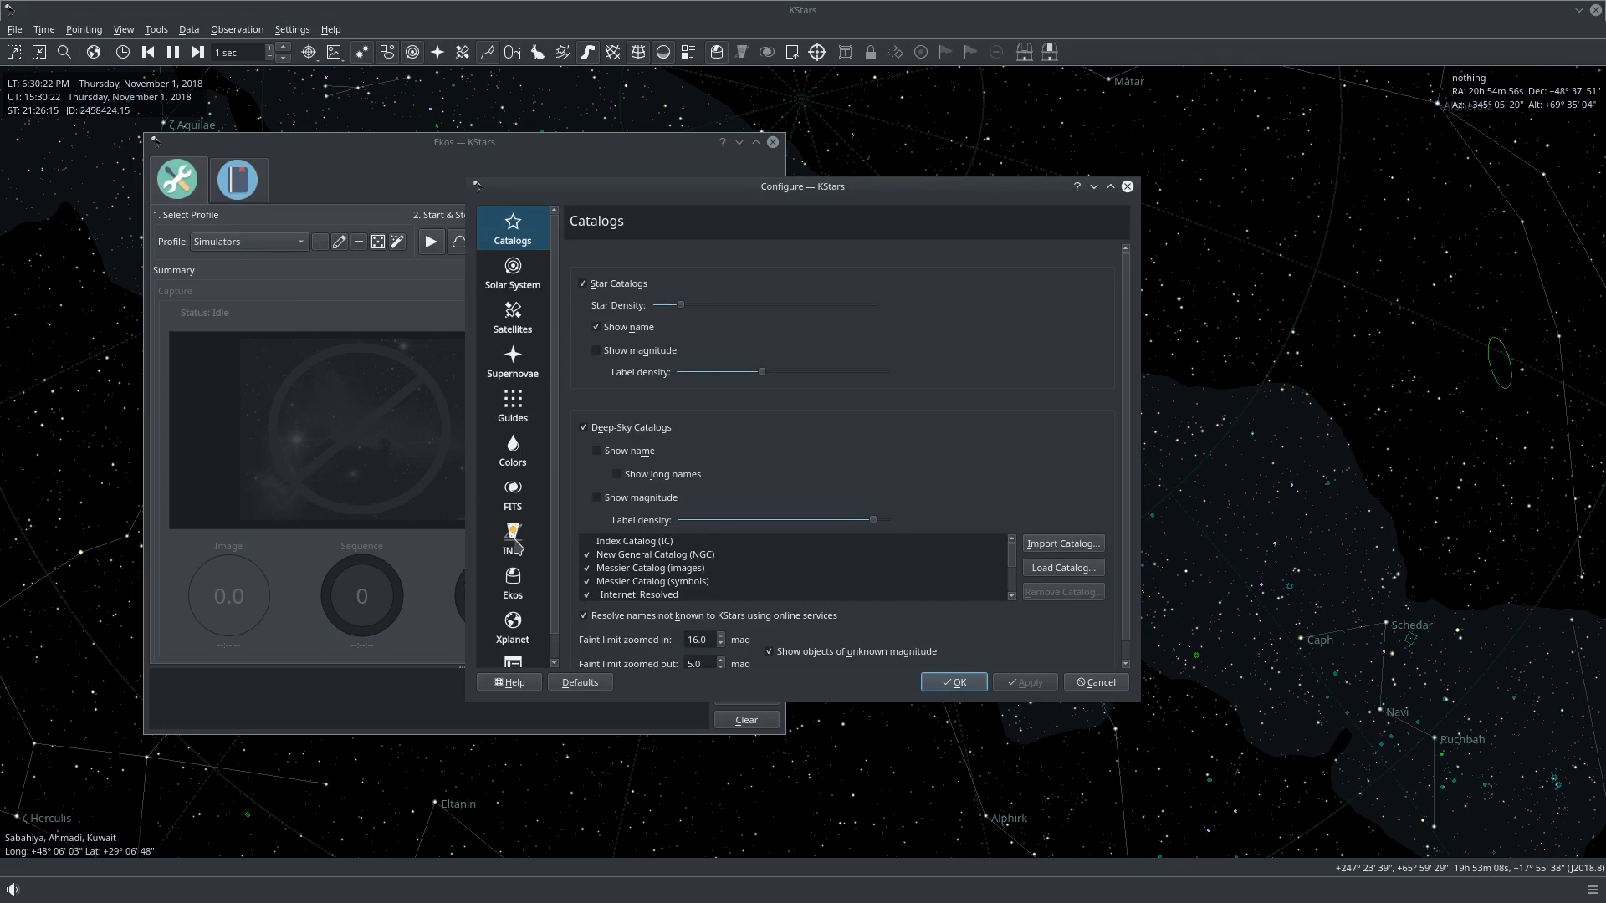
{"action": "left_click", "coordinate": [511, 537]}
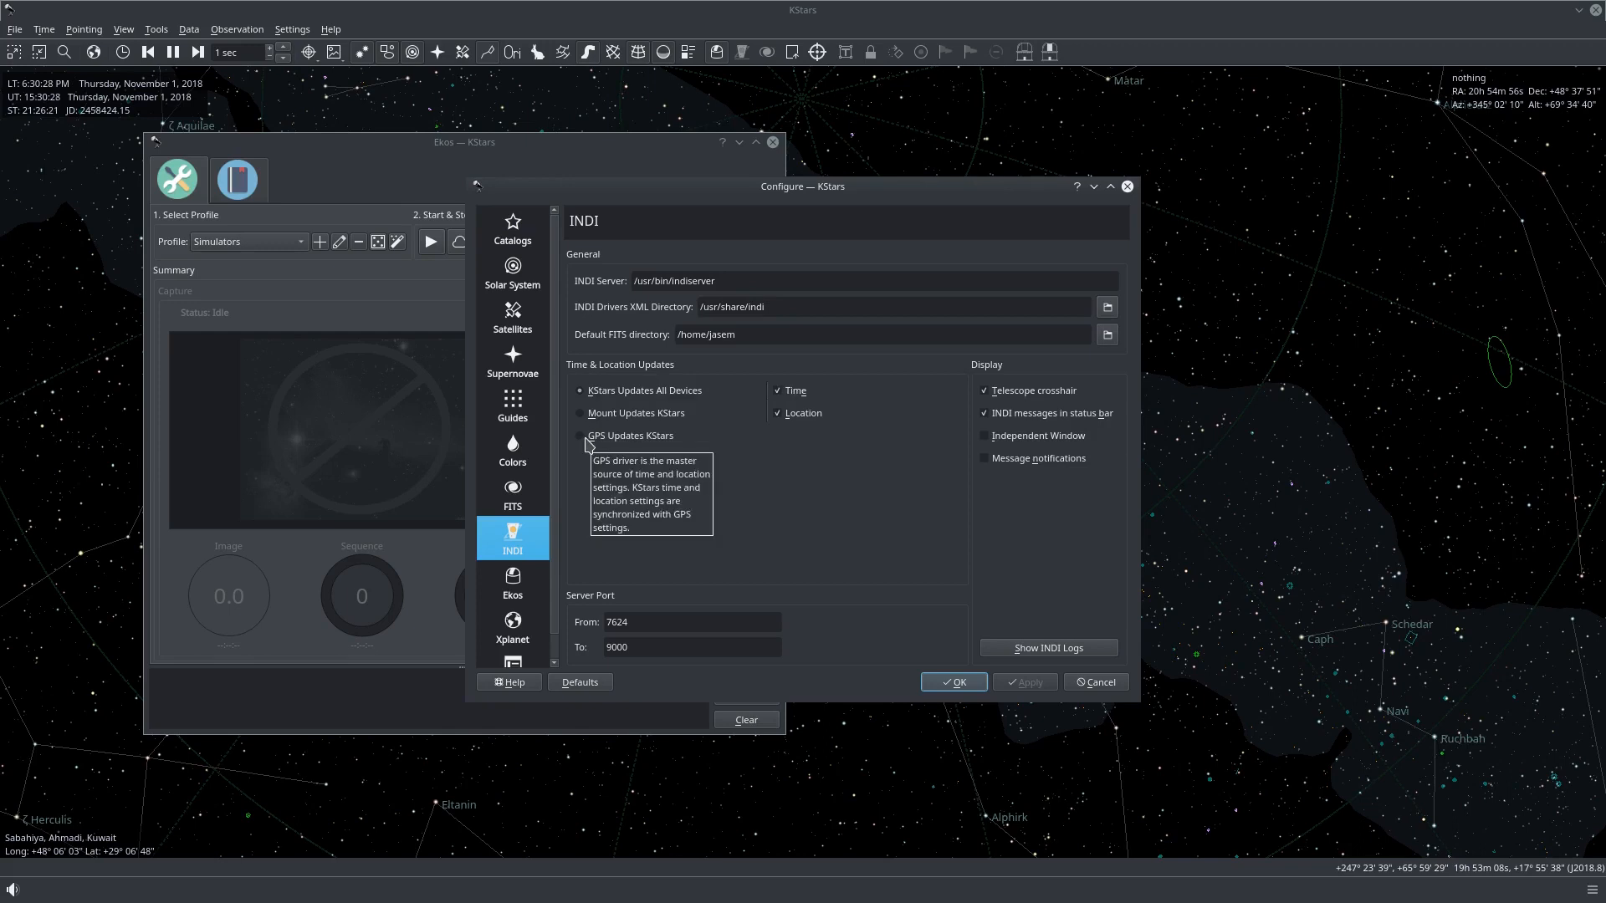
{"action": "left_click", "coordinate": [580, 434]}
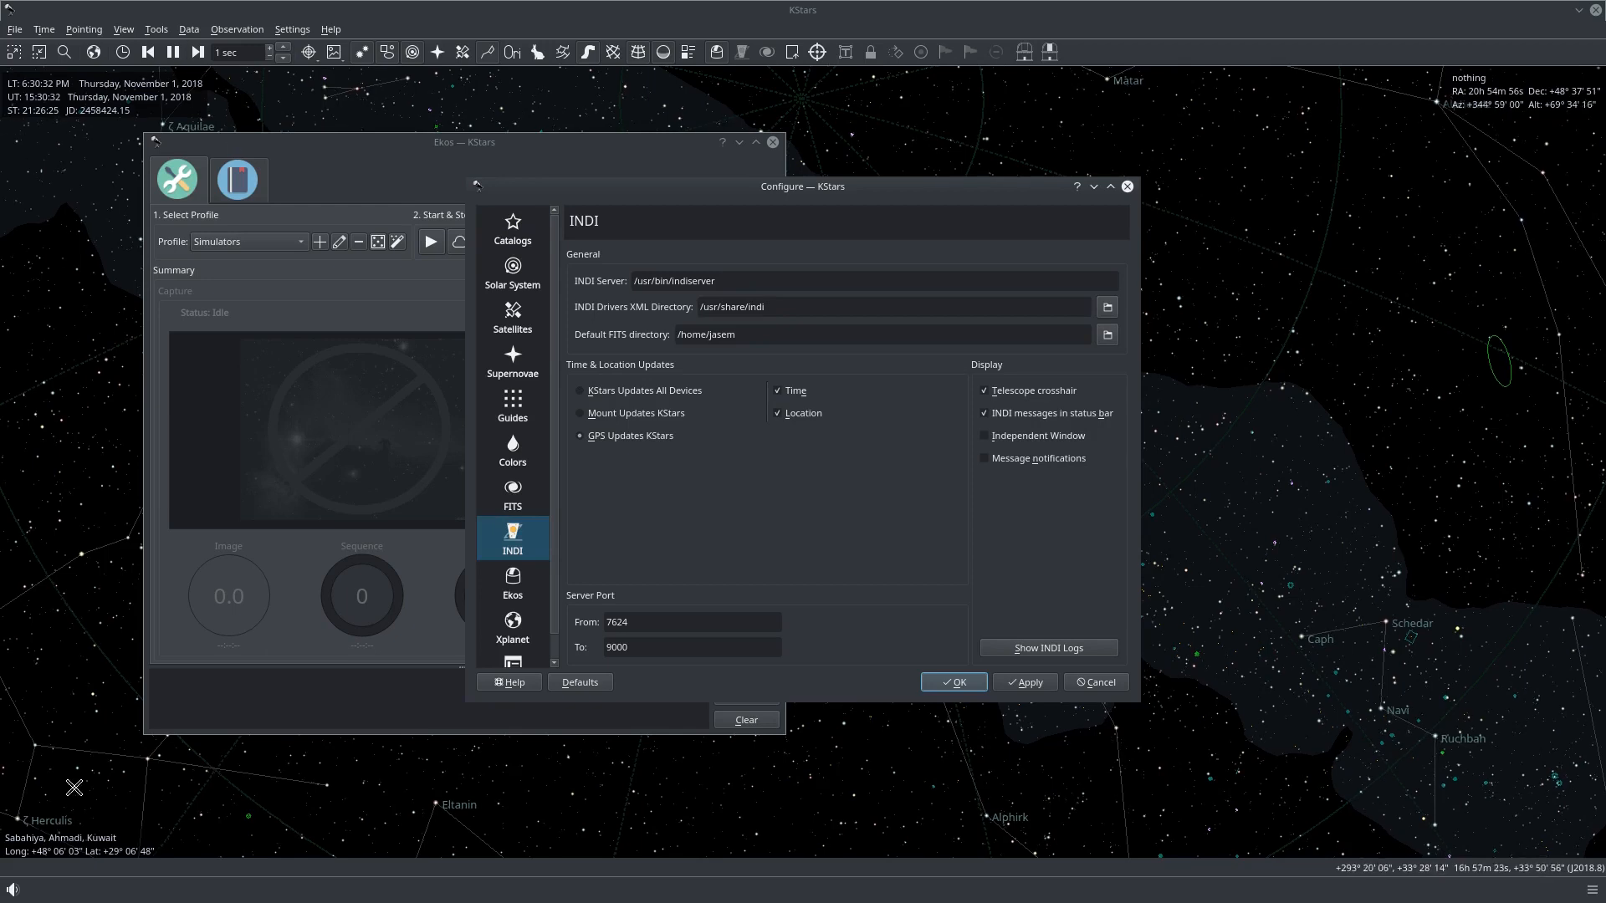
{"action": "mouse_move", "coordinate": [959, 685]}
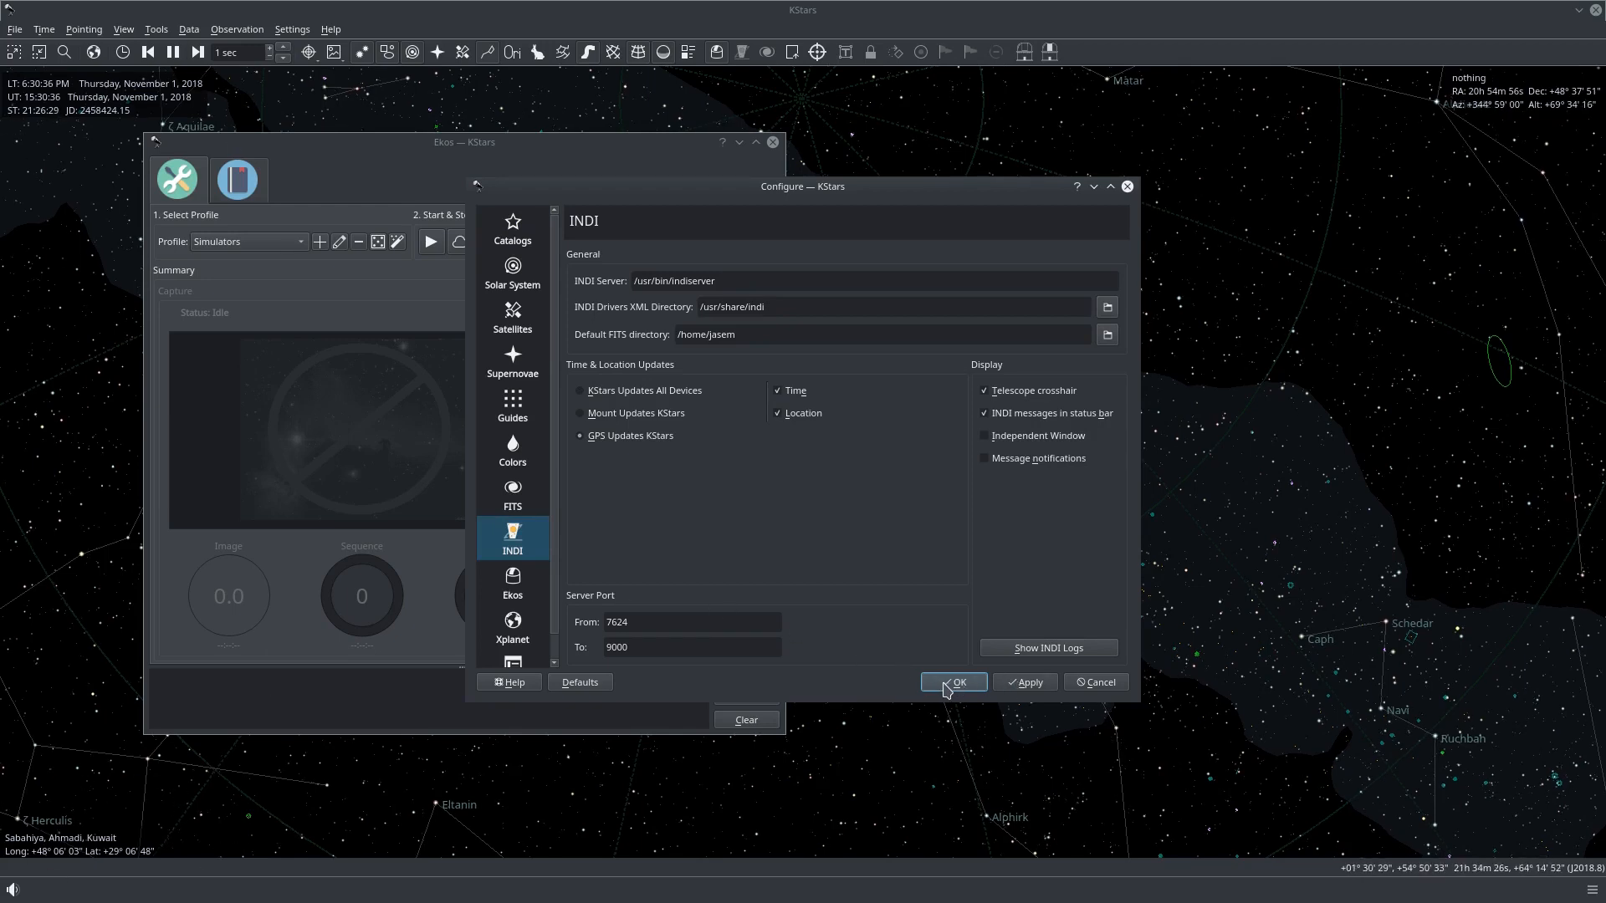
Create a profile named StellarMate targeting remote host stellarmate.local with INDI Web Manager enabled.
{"action": "left_click", "coordinate": [952, 683]}
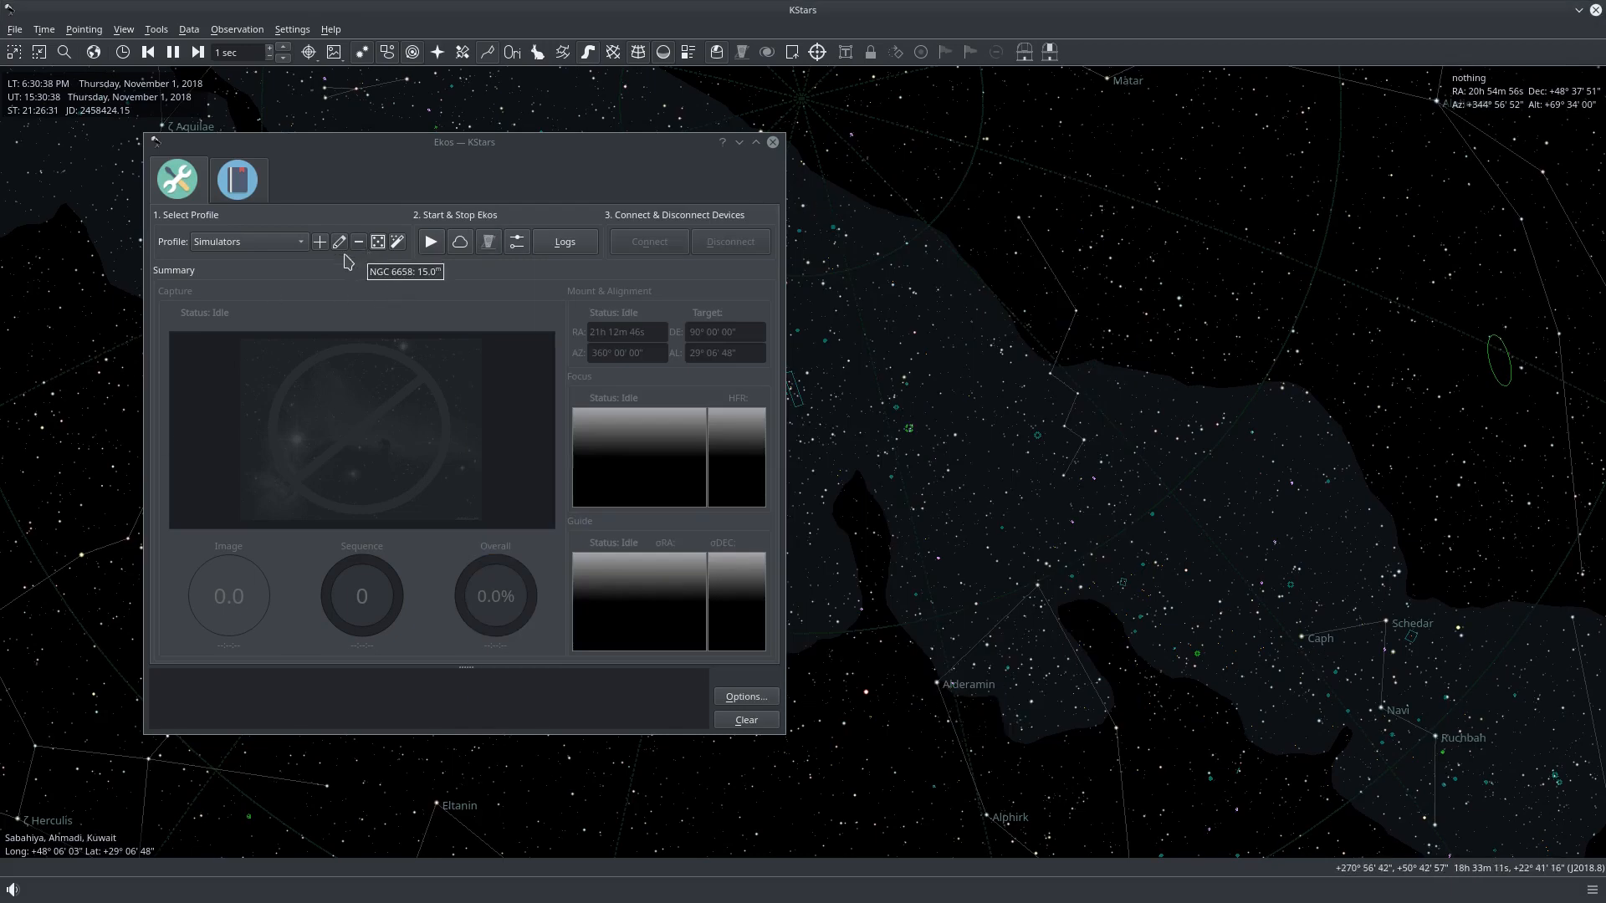
{"action": "left_click", "coordinate": [319, 242]}
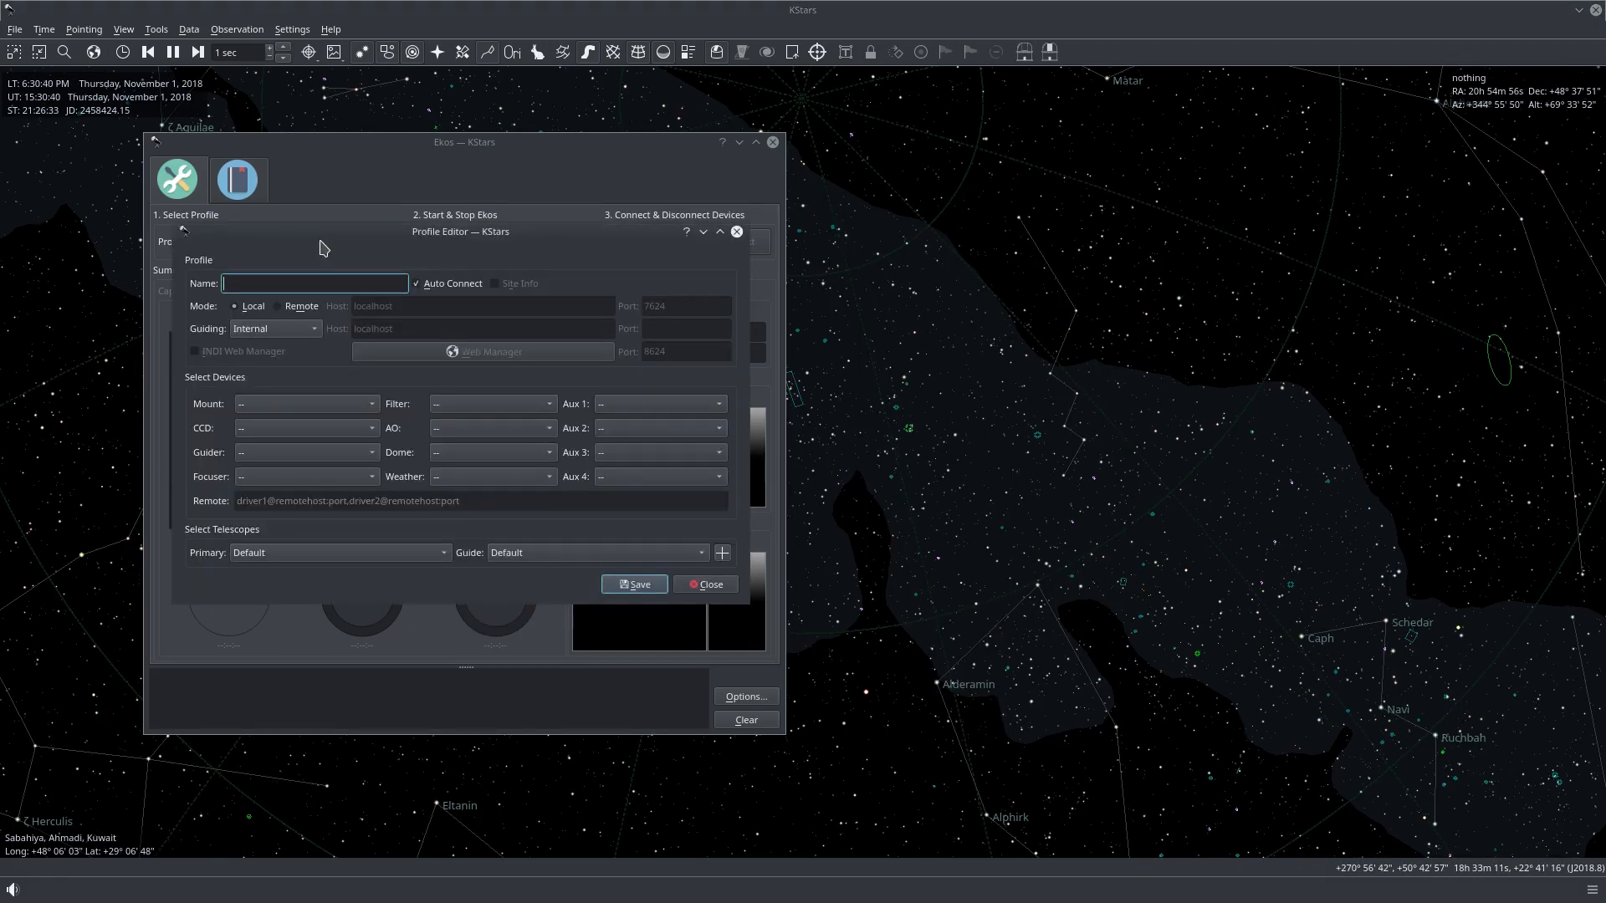
{"action": "type", "text": "Stellar"}
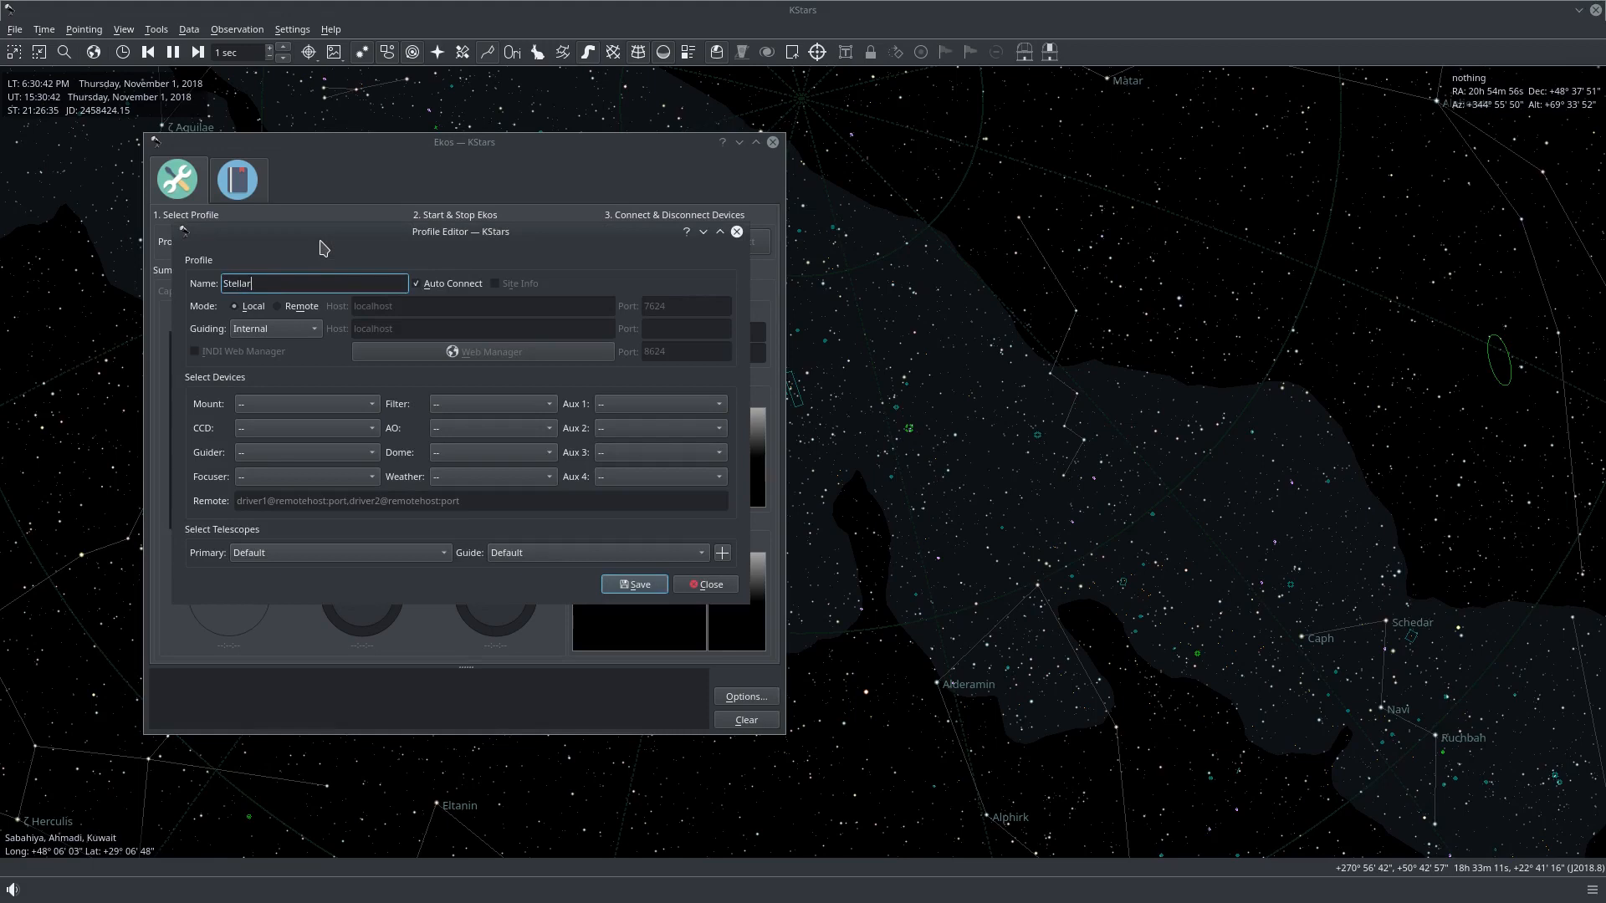
{"action": "type", "text": "Mate"}
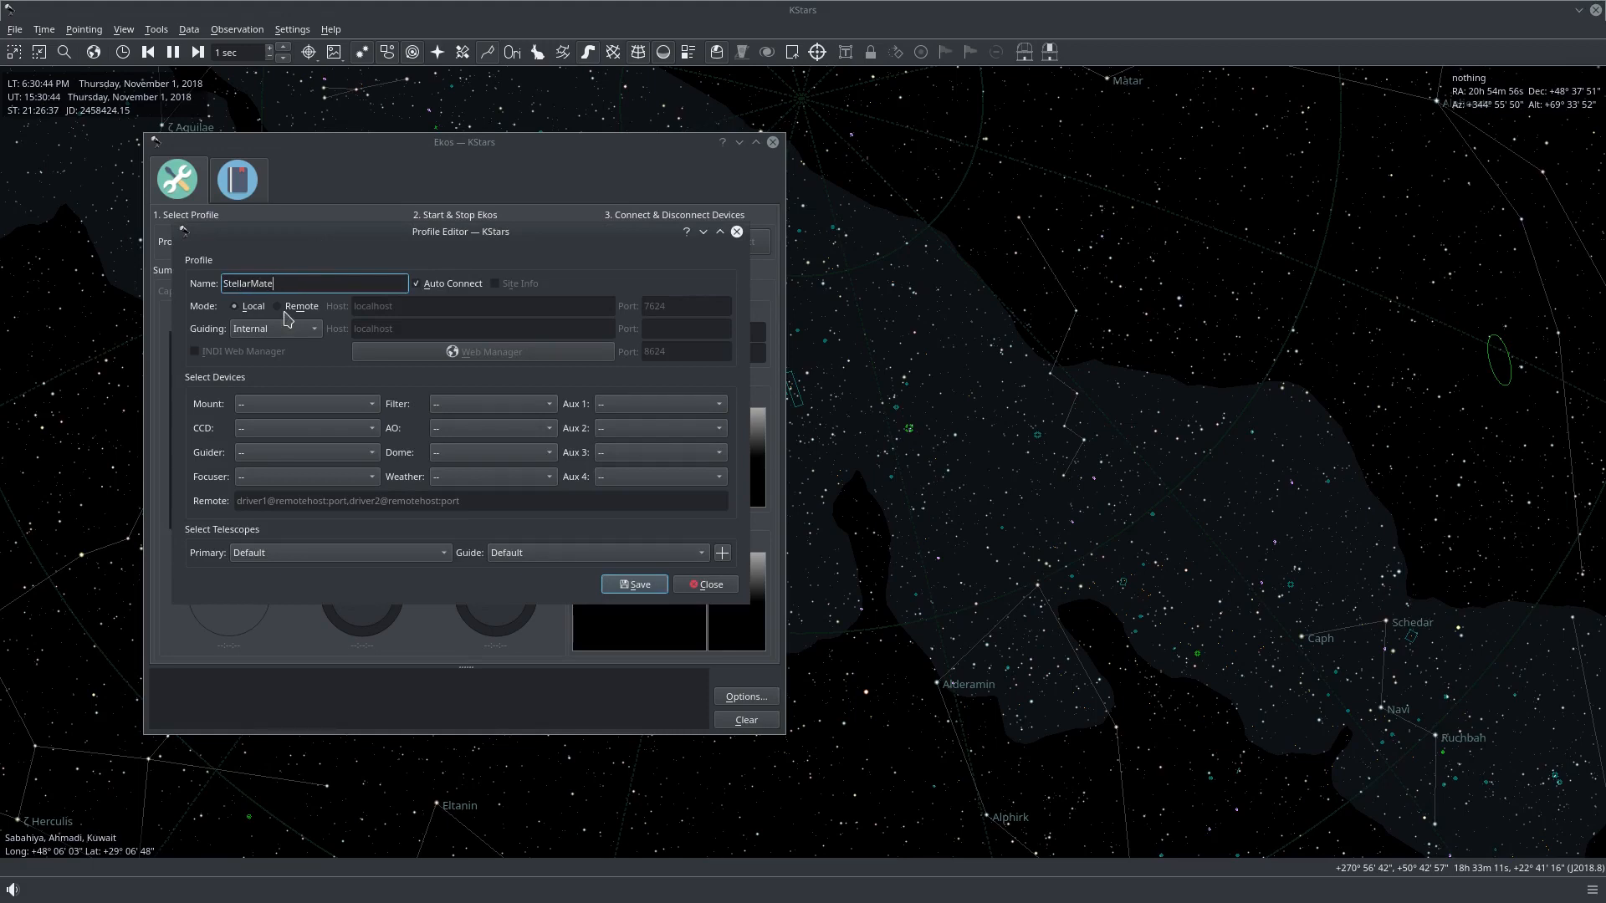
{"action": "left_click", "coordinate": [278, 305]}
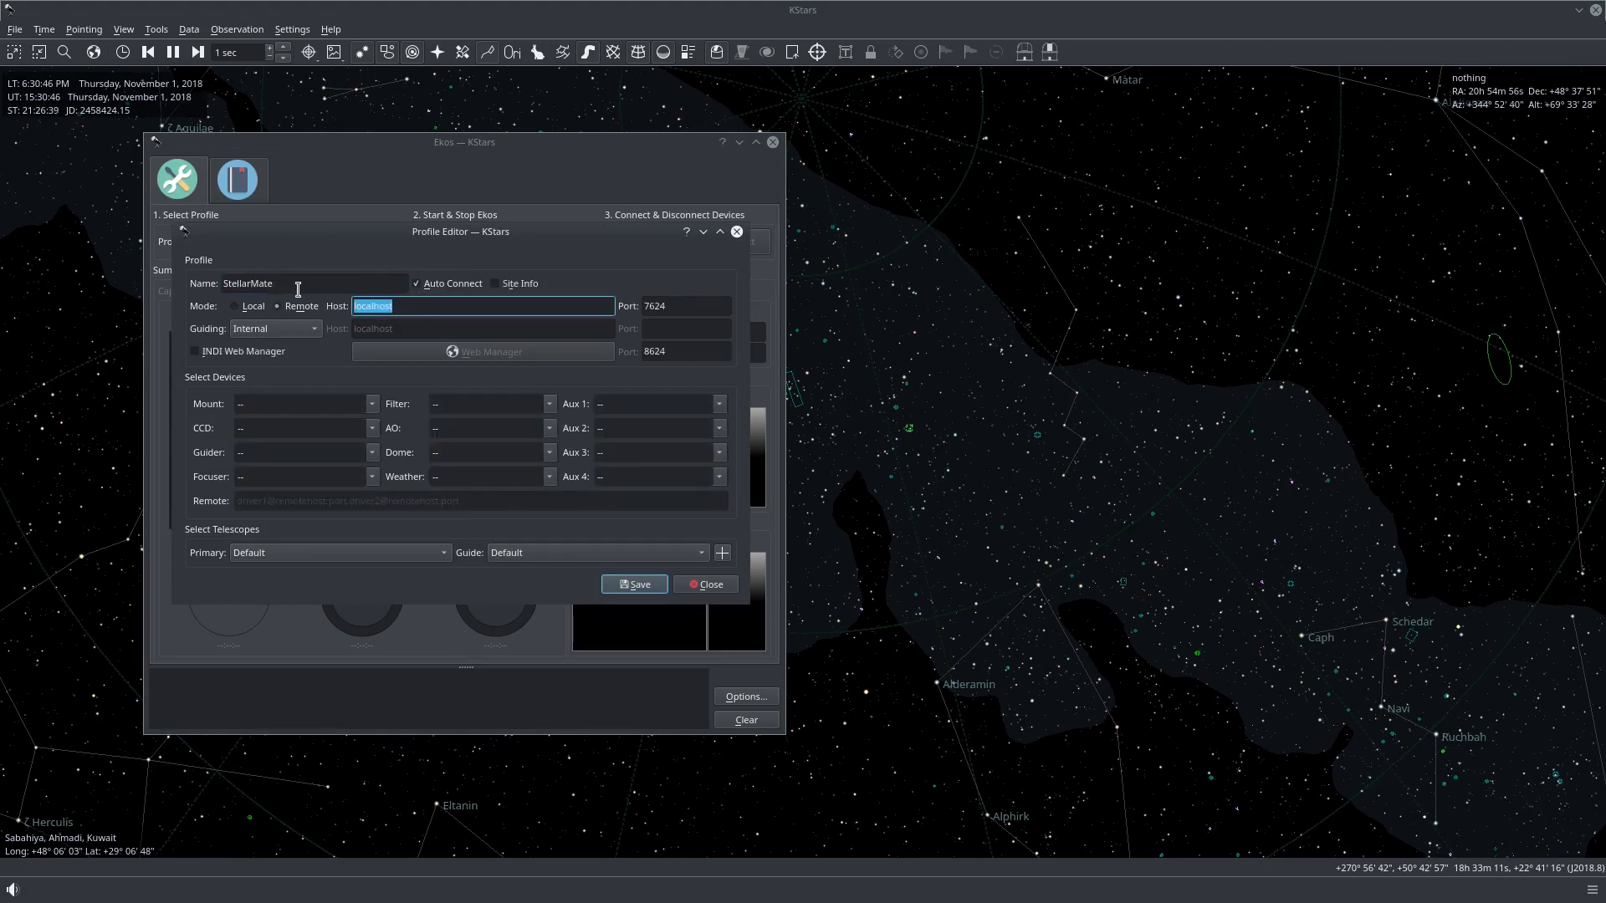
{"action": "type", "text": "stellarmate.local"}
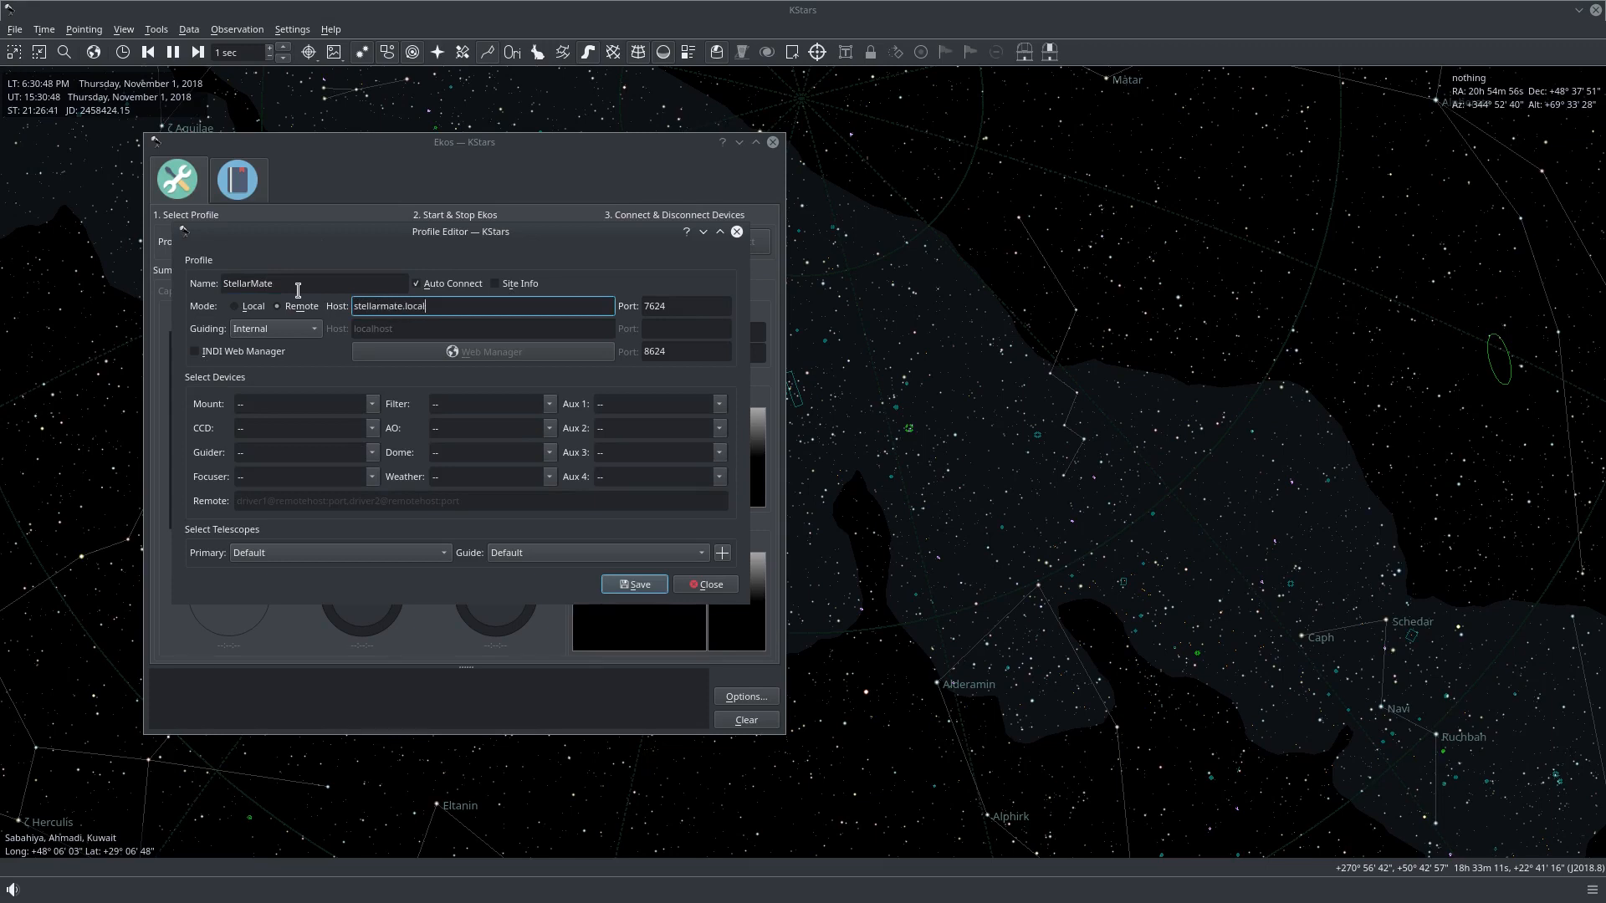
{"action": "left_click", "coordinate": [194, 351]}
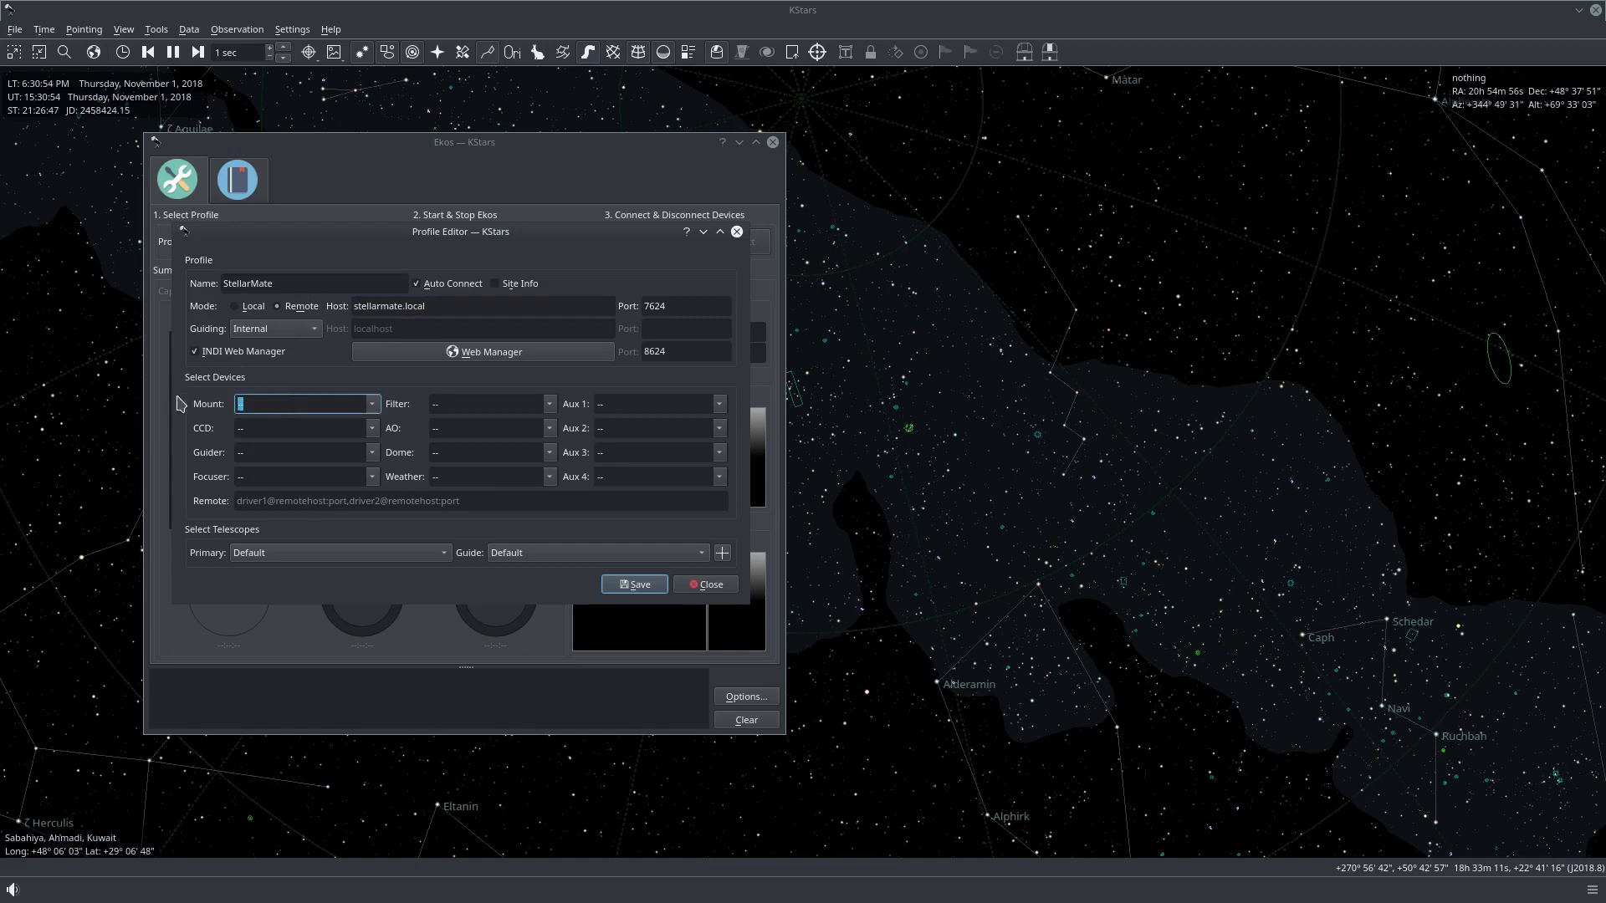
Set the profile's mount to Telescope Simulator, camera to CCD Simulator and Aux 1 to GPSD.
{"action": "type", "text": "Telescope Simulator"}
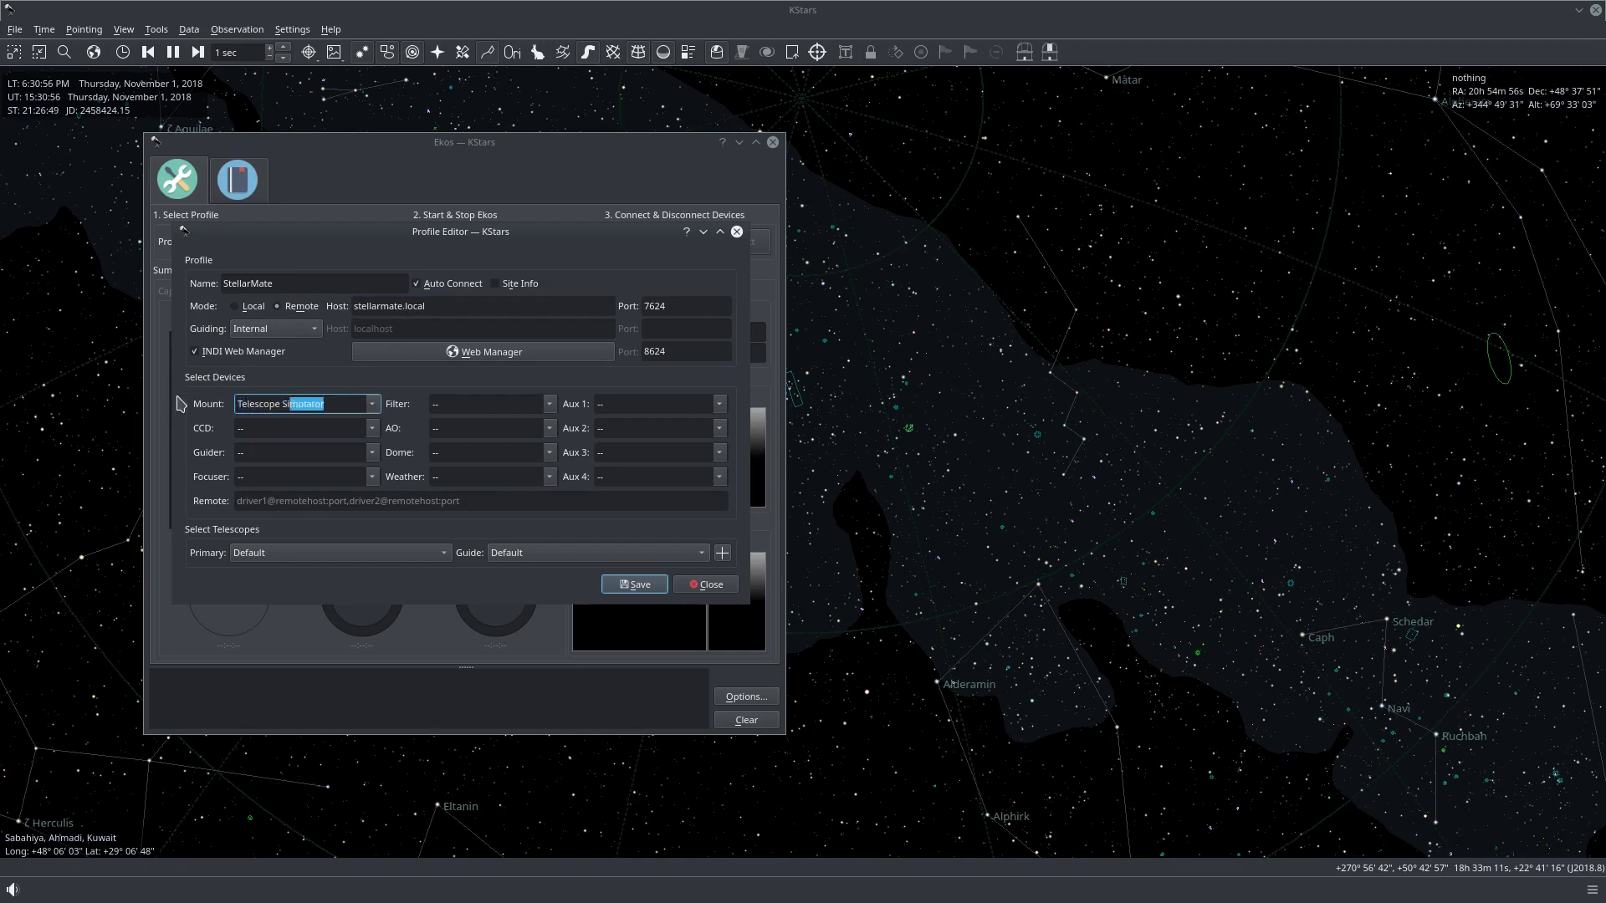
{"action": "left_click", "coordinate": [297, 427]}
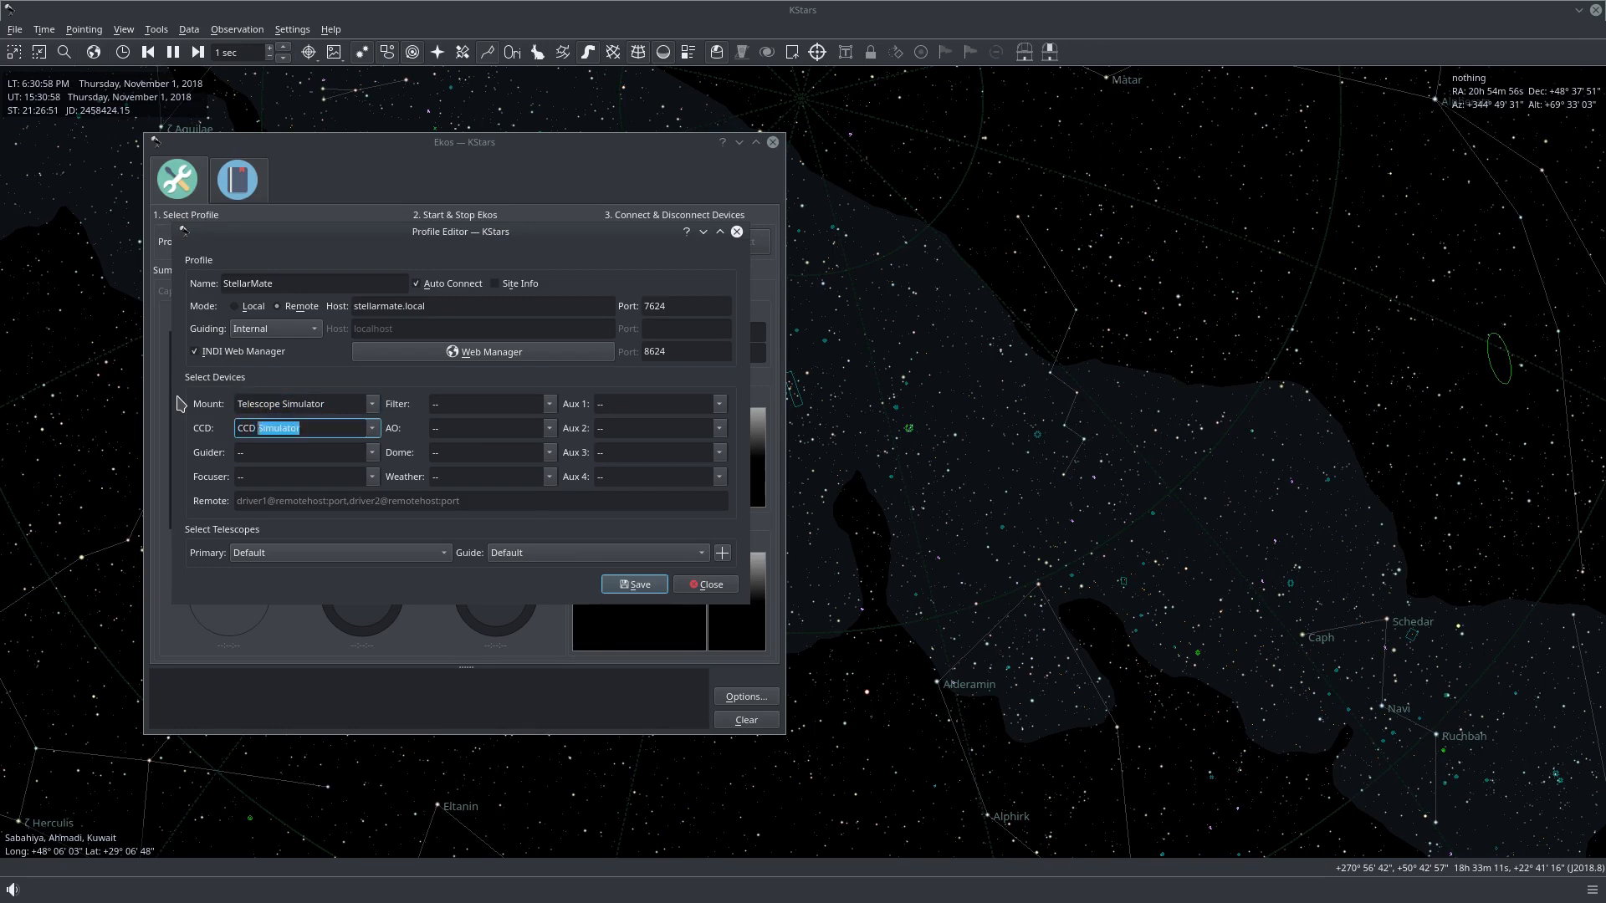
{"action": "left_click", "coordinate": [656, 402]}
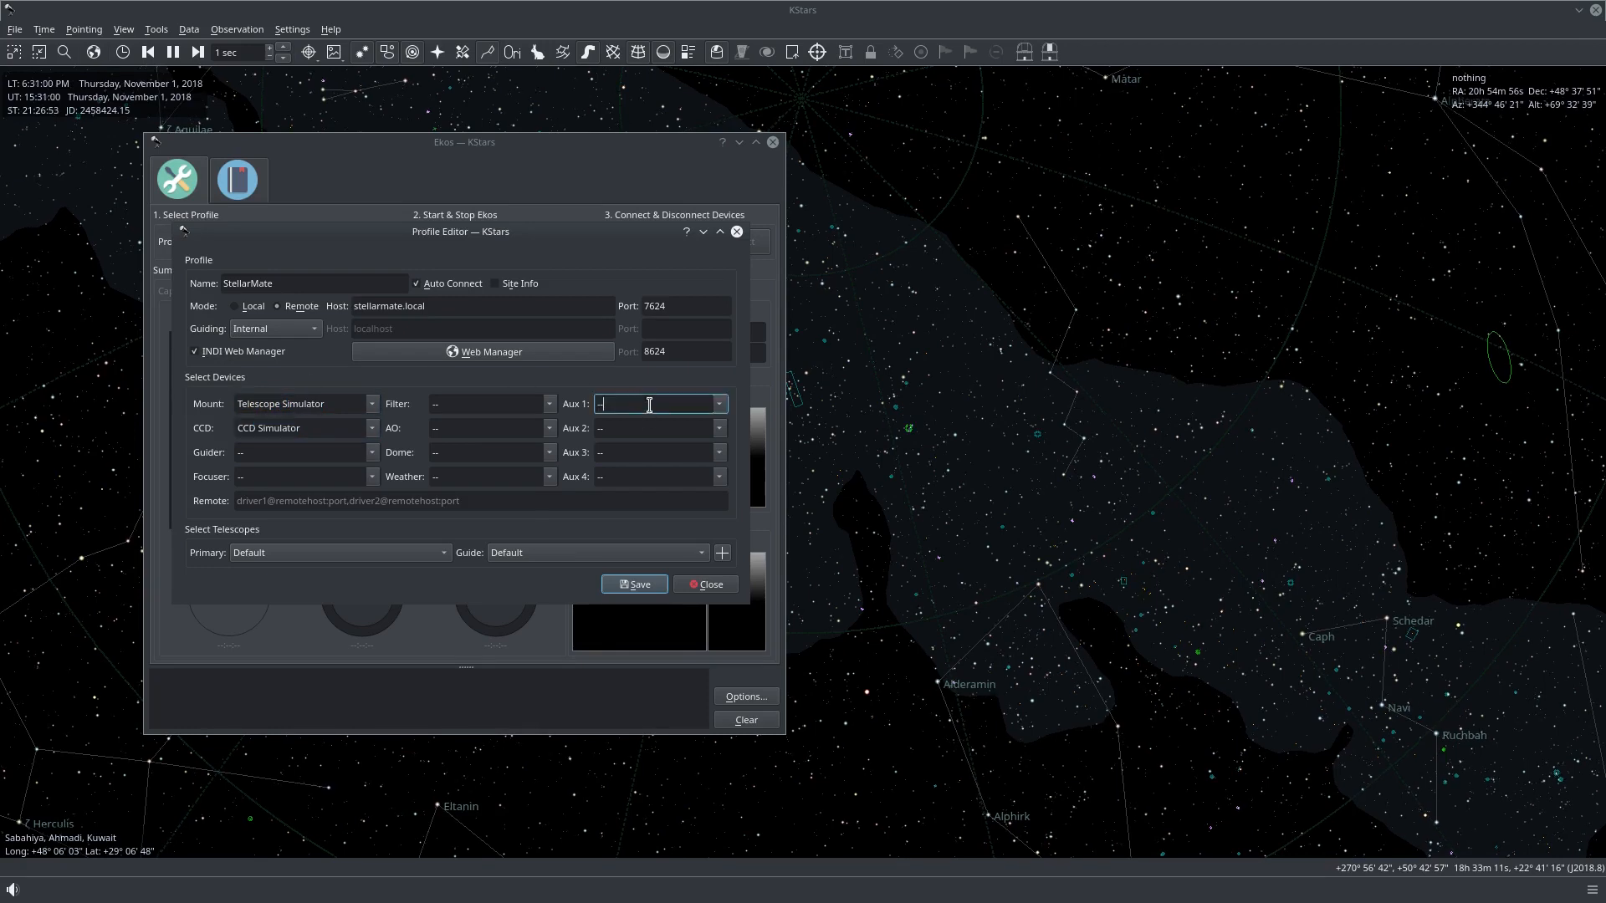
{"action": "left_click", "coordinate": [719, 403]}
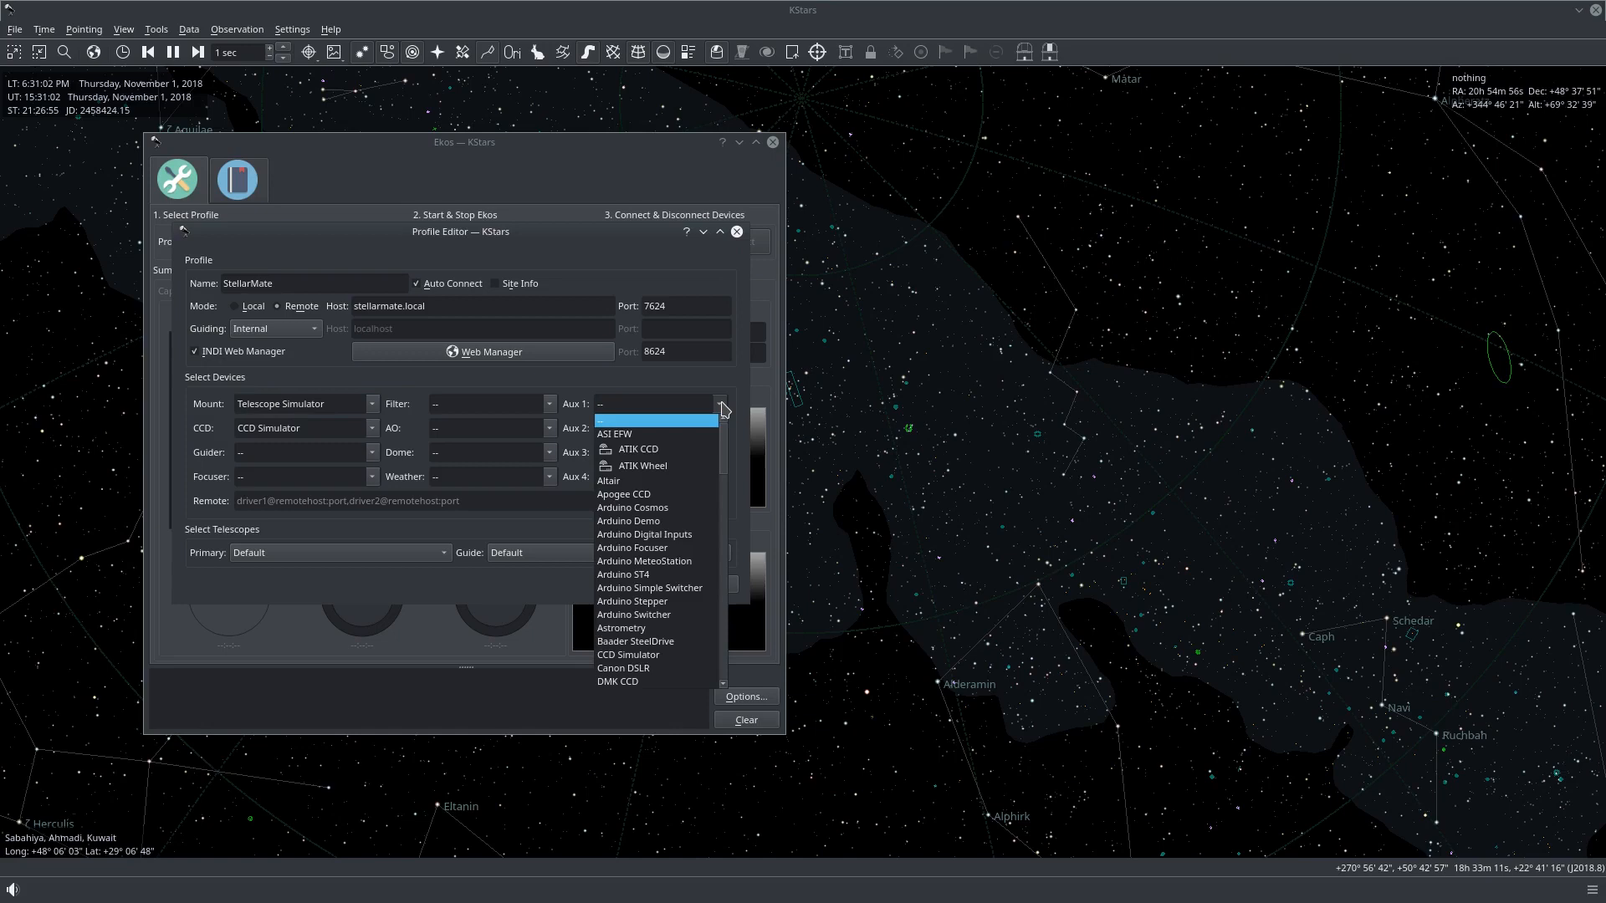
{"action": "scroll", "scroll_direction": "down", "scroll_amount": 3}
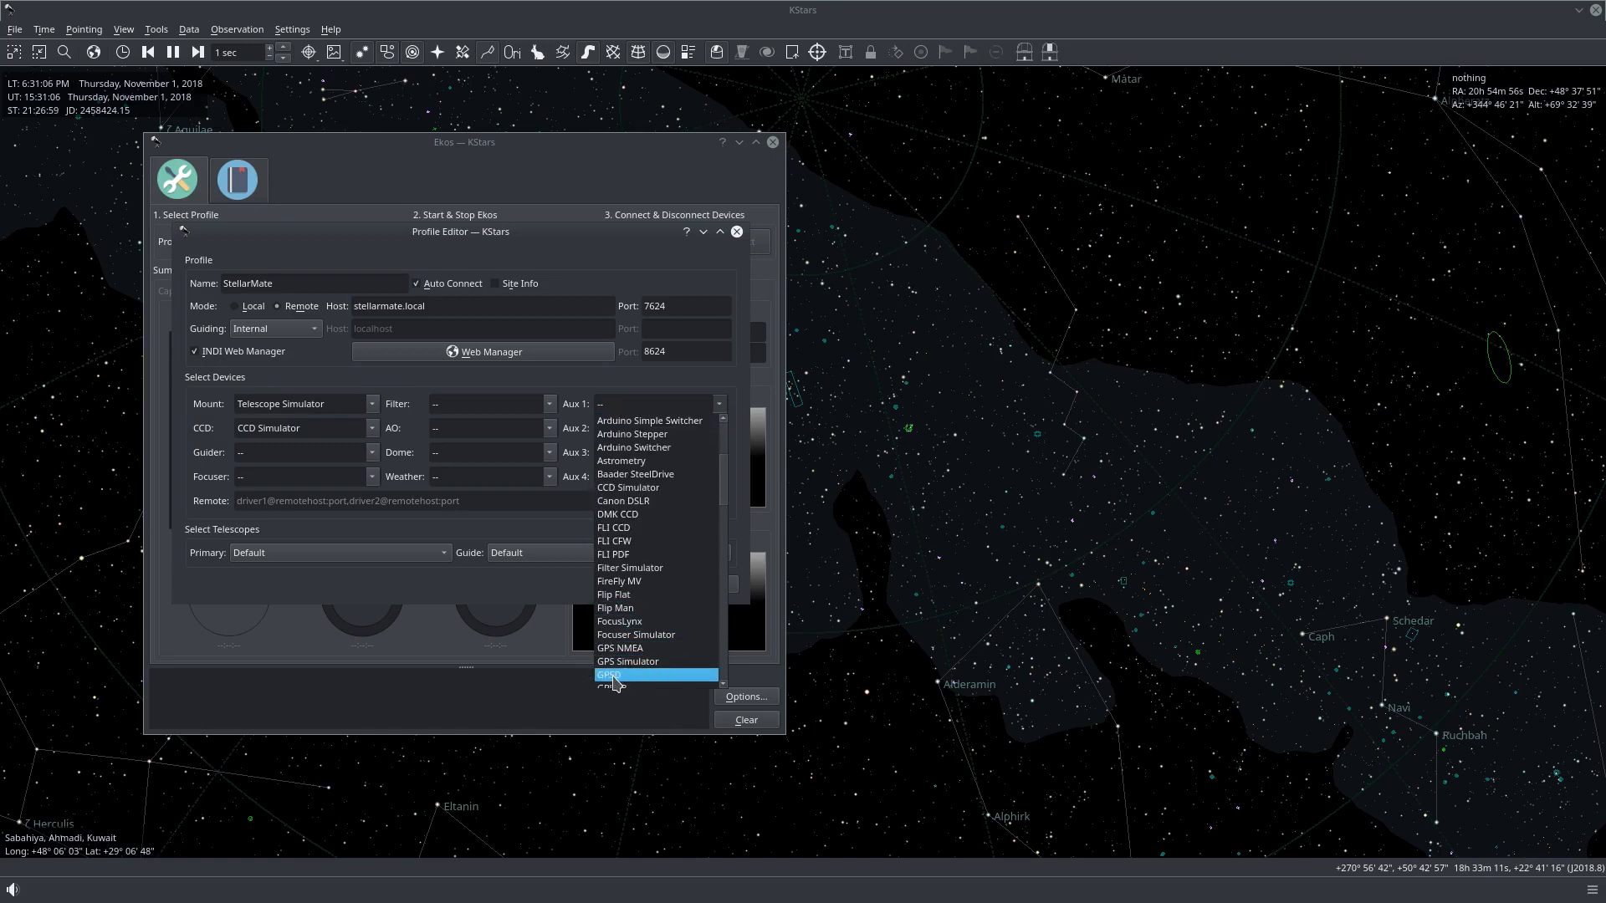
{"action": "left_click", "coordinate": [609, 674]}
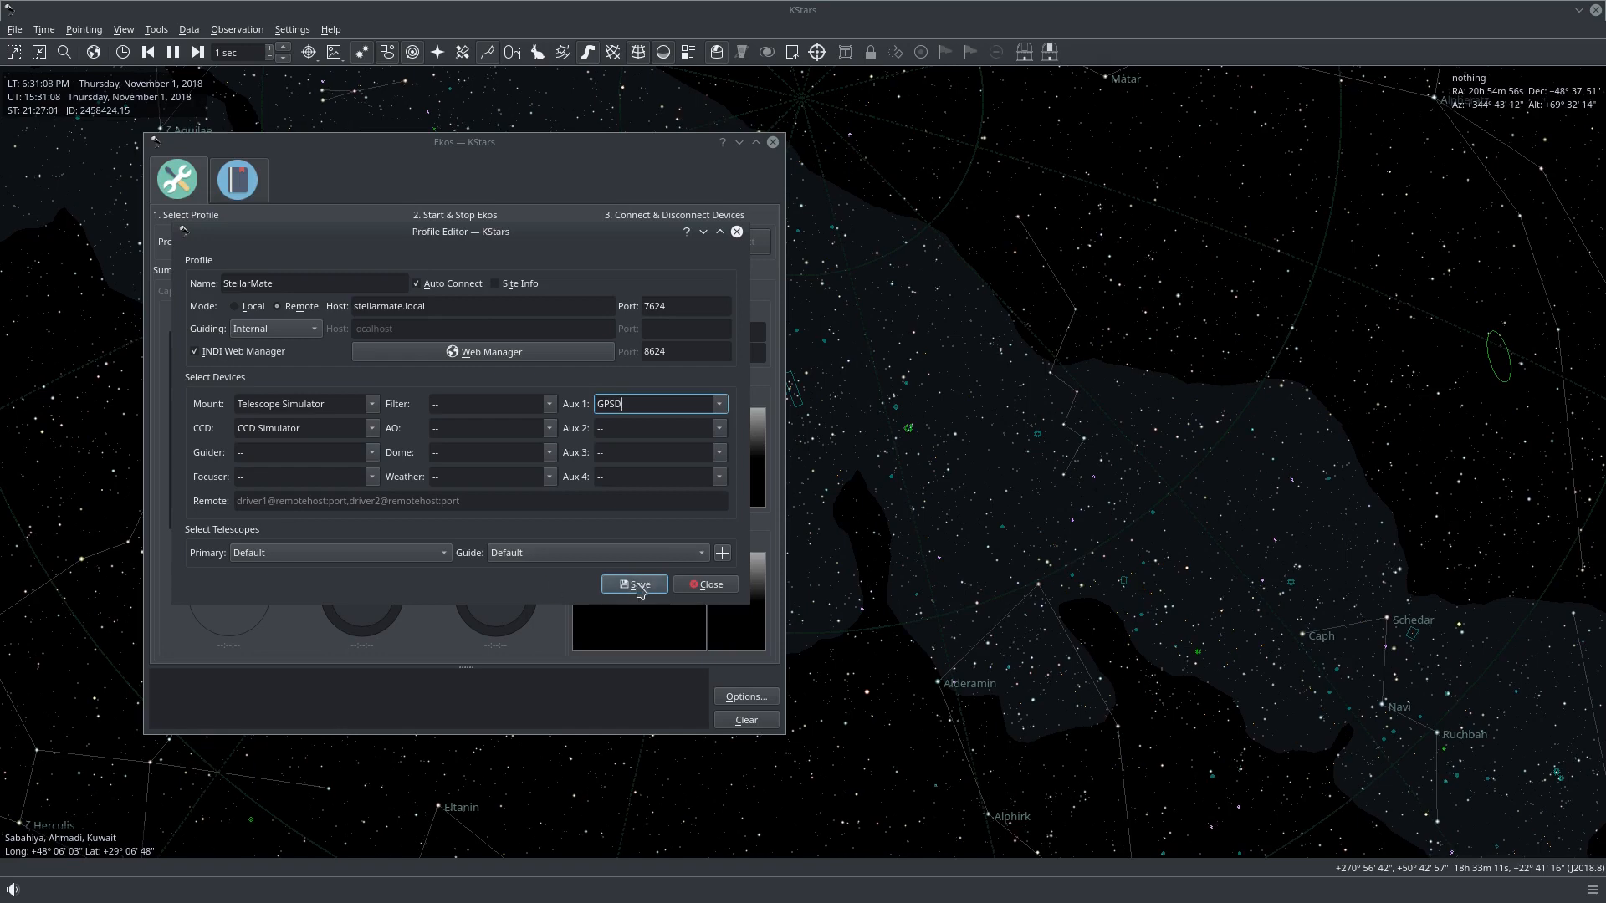
Save the StellarMate profile and start Ekos with it.
{"action": "left_click", "coordinate": [633, 583]}
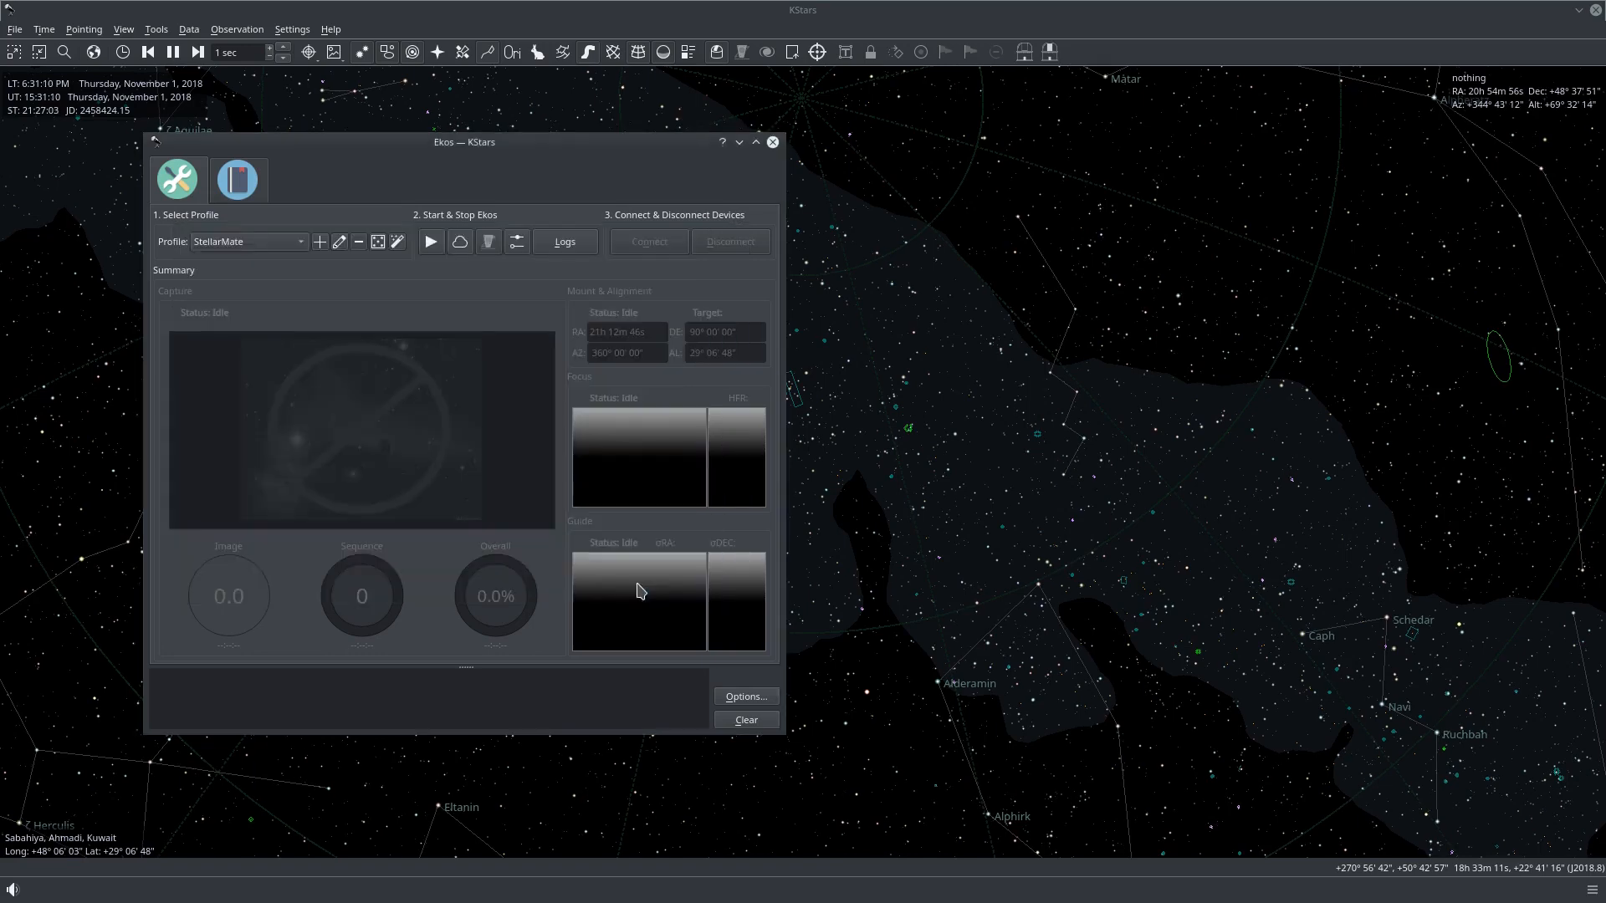
{"action": "mouse_move", "coordinate": [320, 307]}
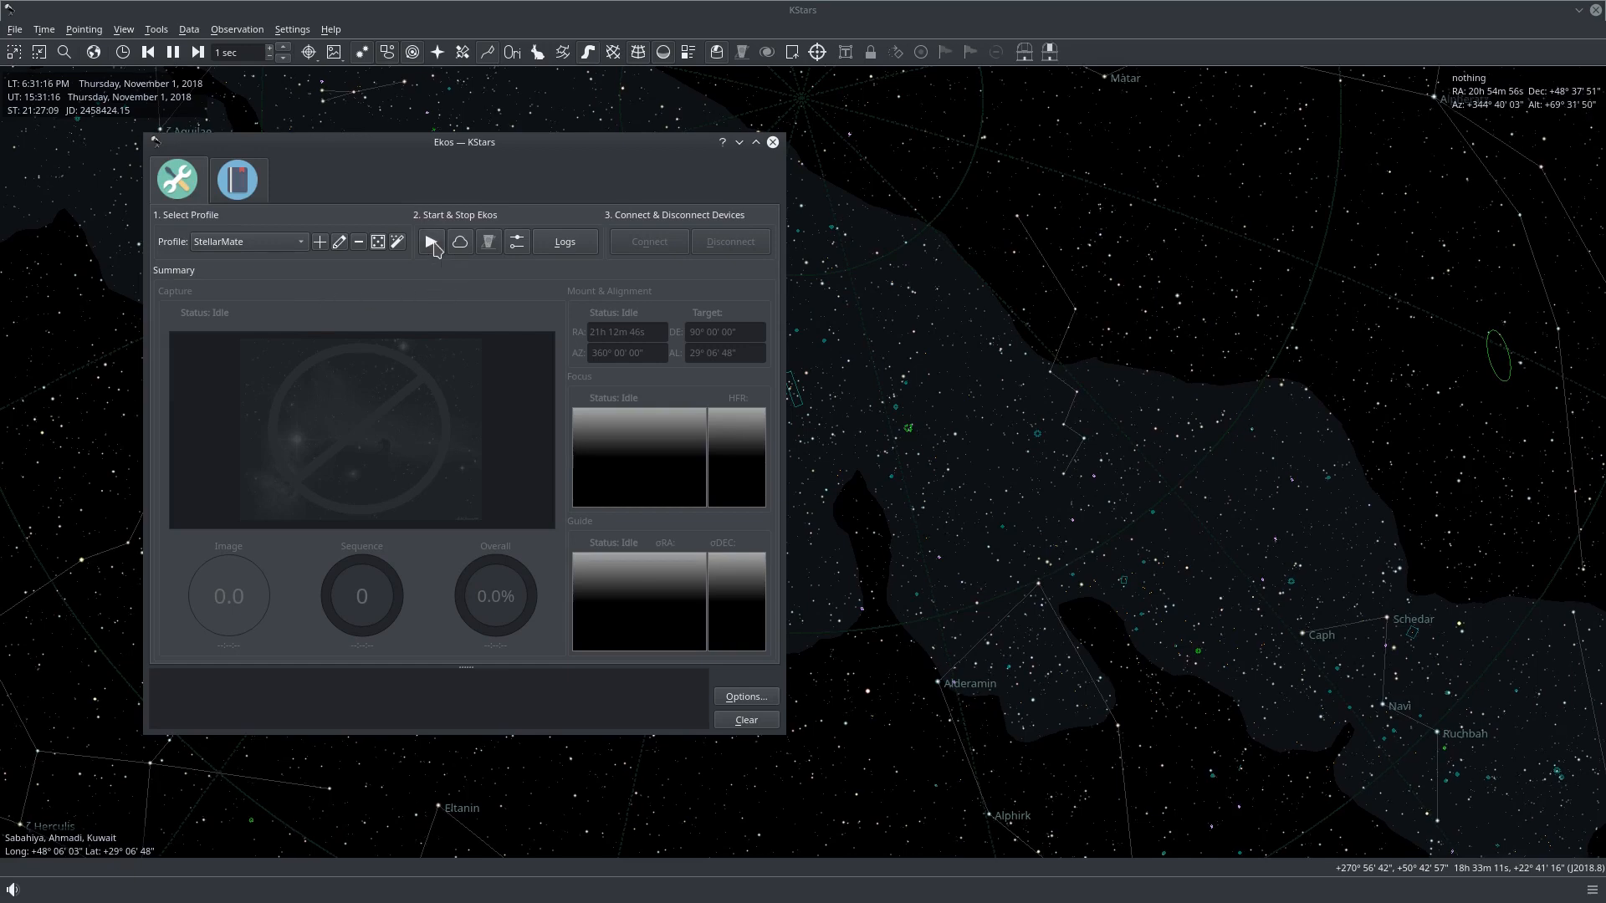
{"action": "left_click", "coordinate": [428, 242]}
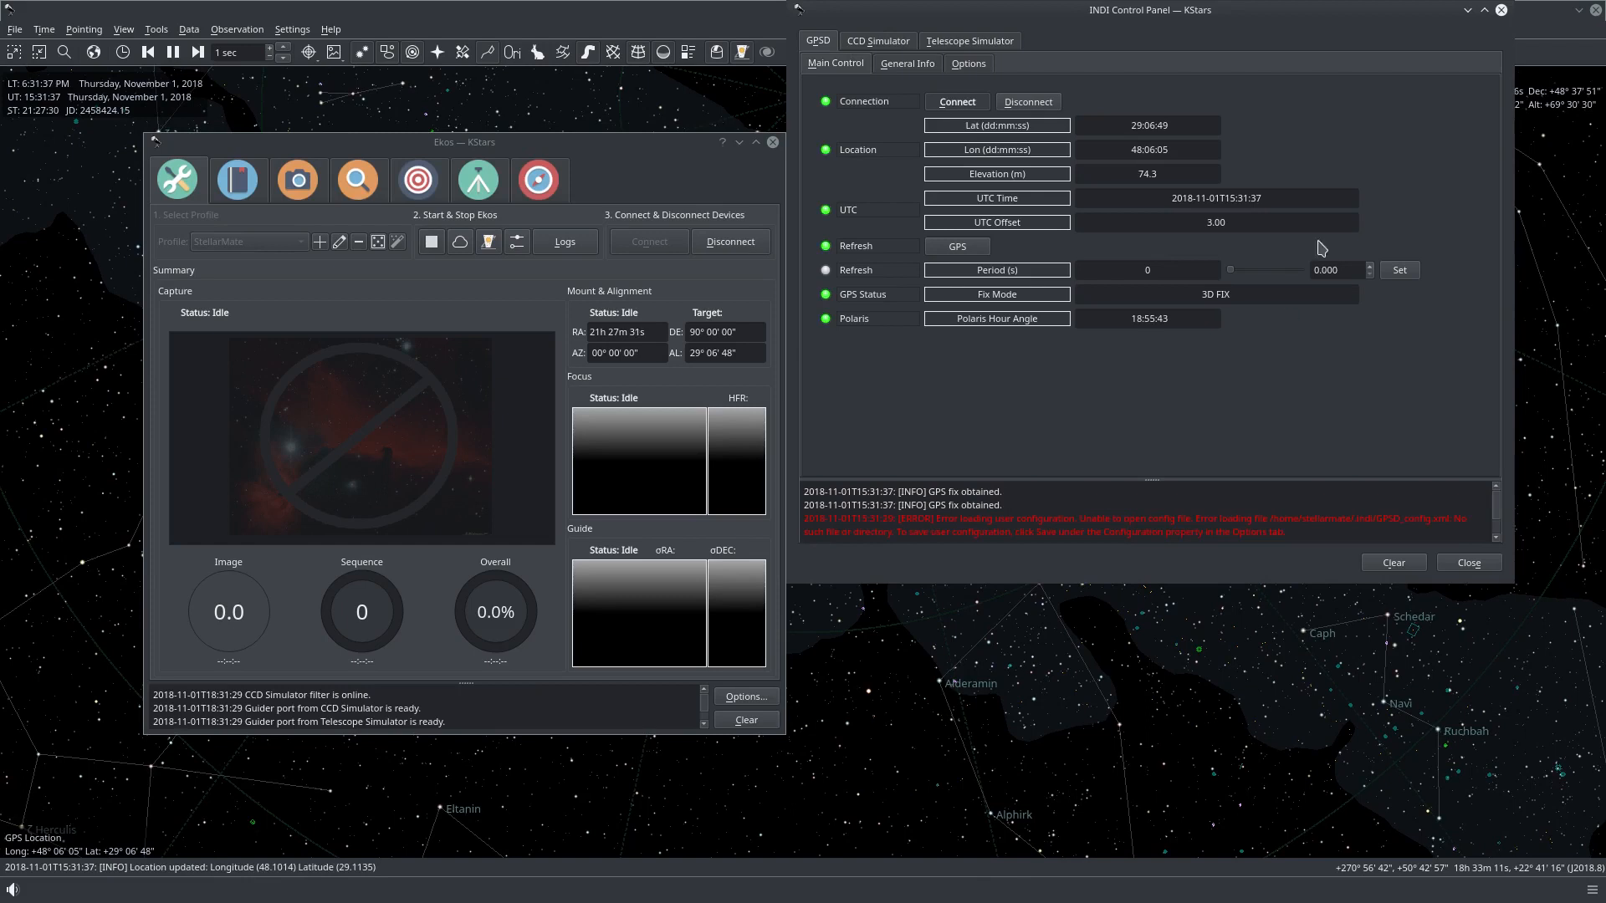
{"action": "mouse_move", "coordinate": [573, 211]}
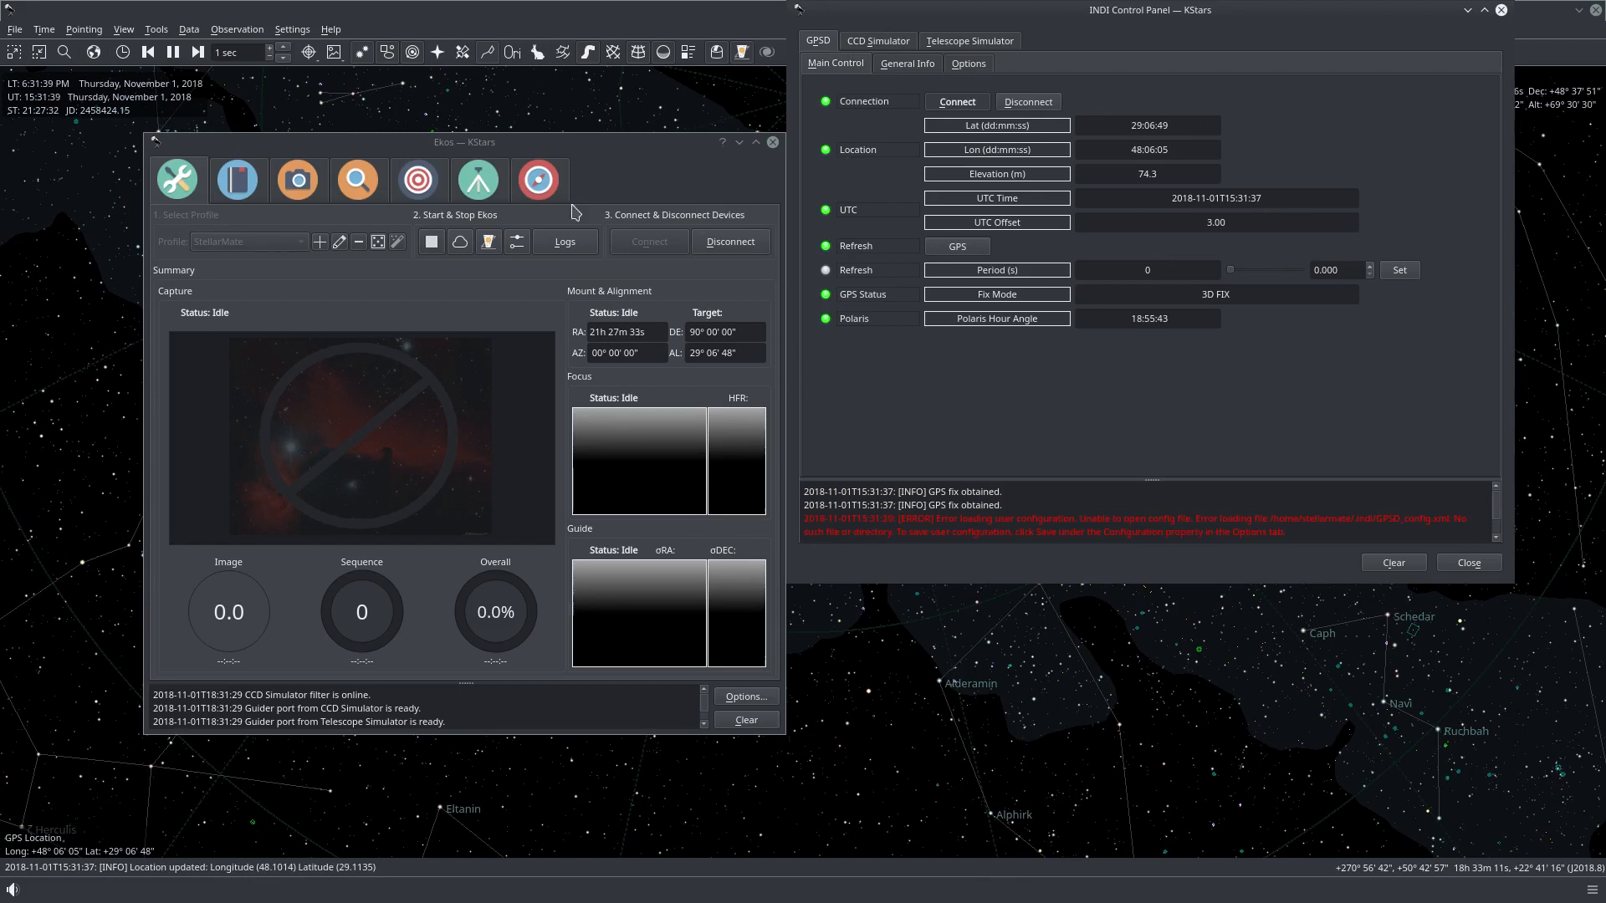
{"action": "mouse_move", "coordinate": [129, 883]}
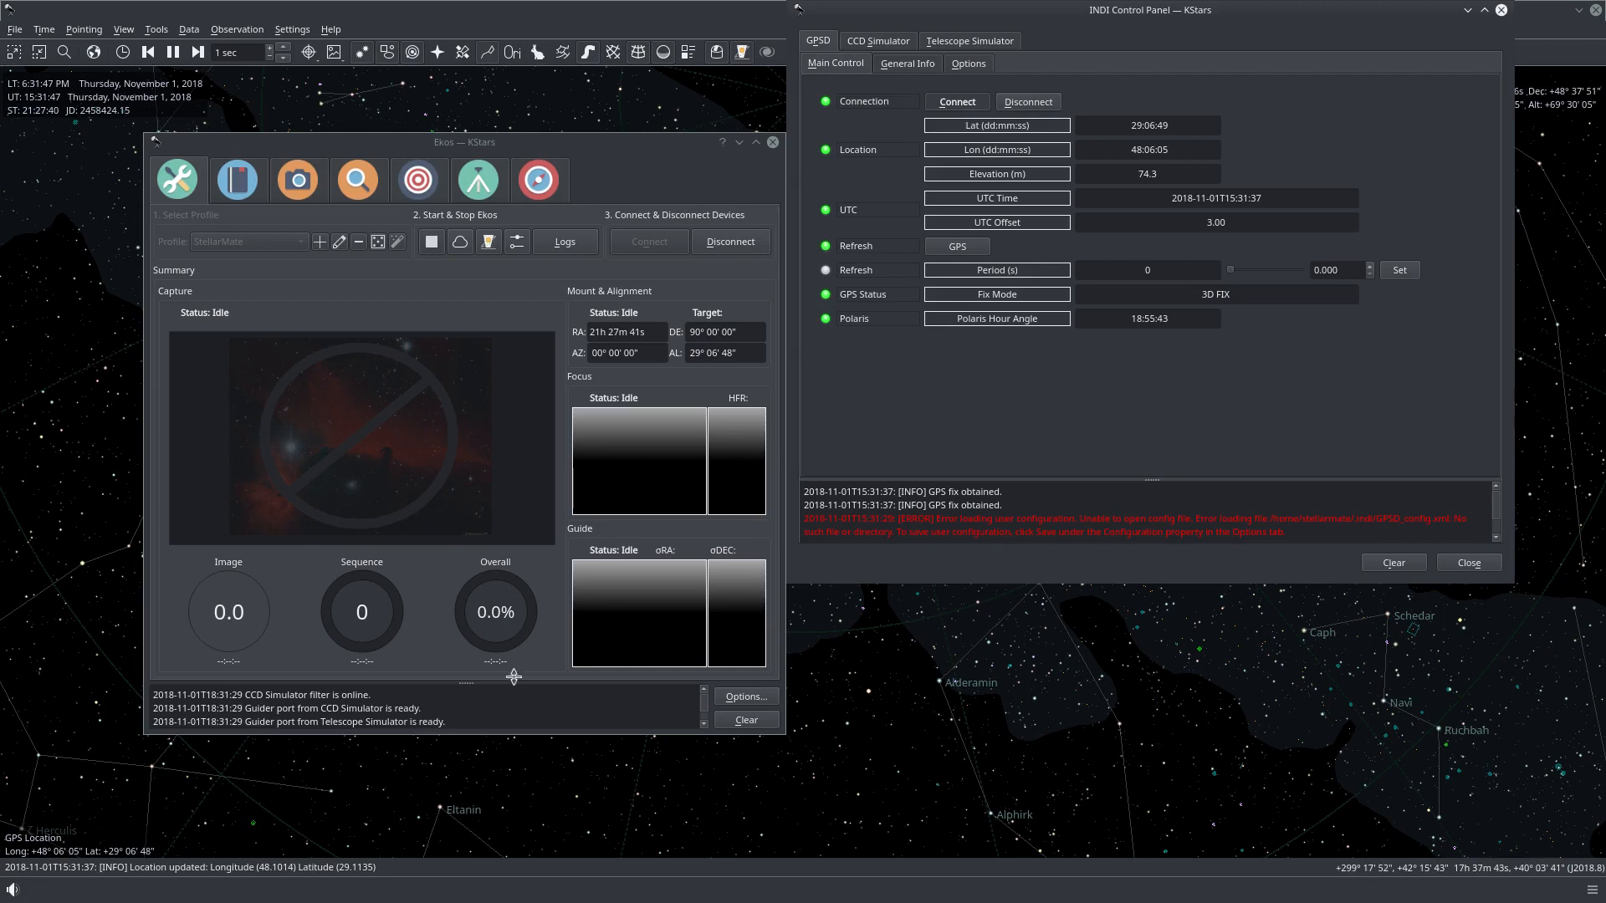
{"action": "mouse_move", "coordinate": [1178, 131]}
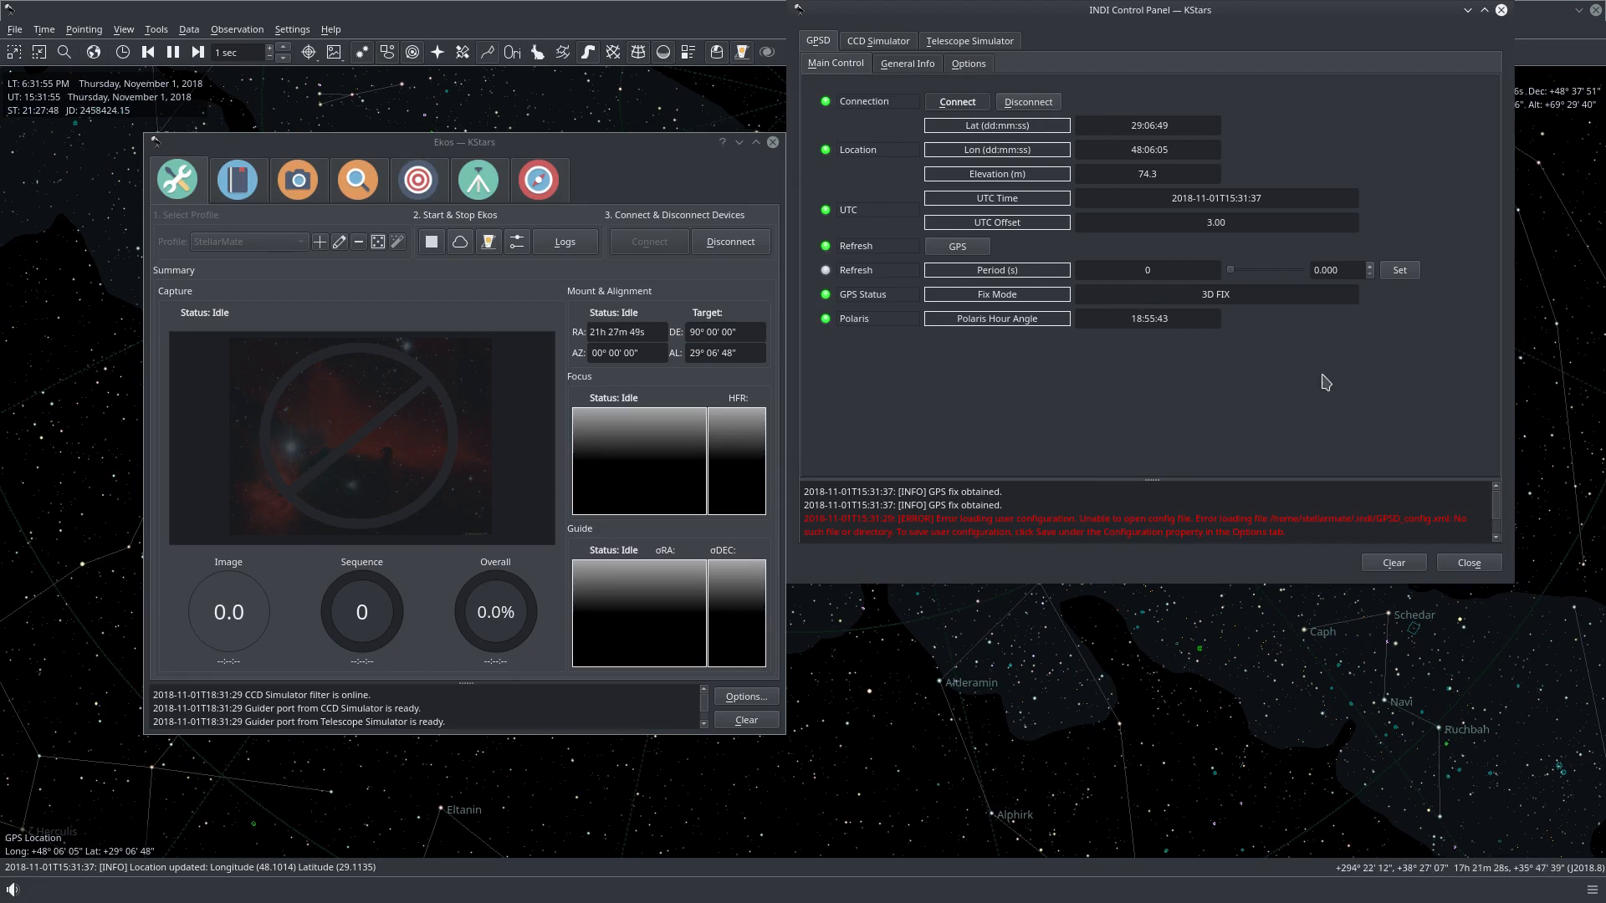
View the Telescope Simulator's Site Management time and location in the INDI Control Panel.
{"action": "left_click", "coordinate": [968, 40]}
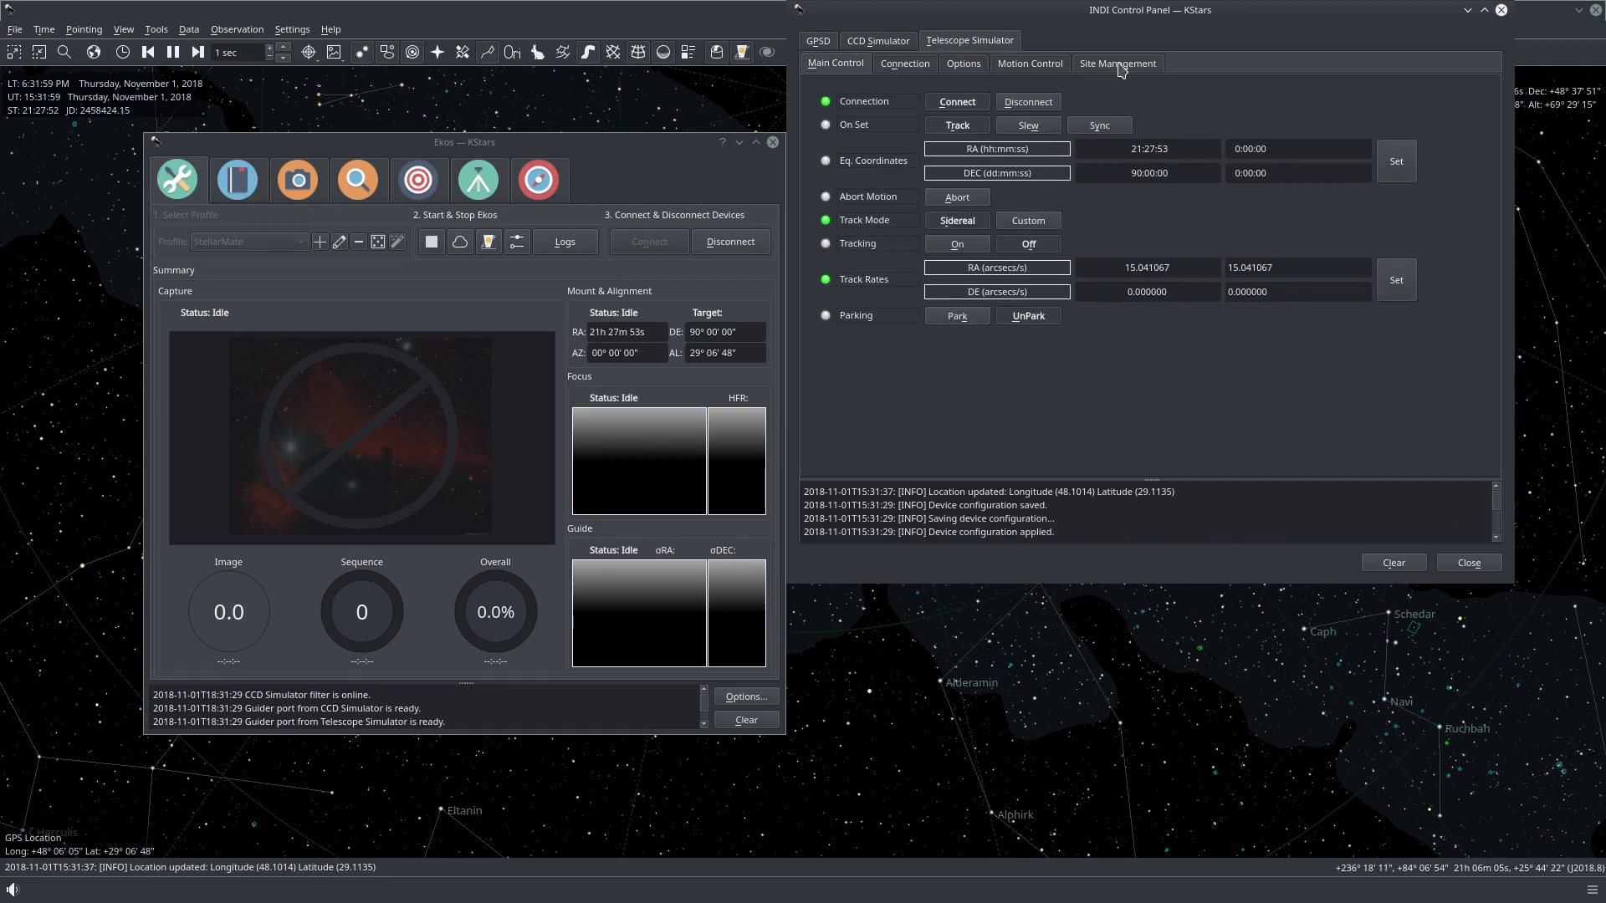
{"action": "left_click", "coordinate": [1116, 62]}
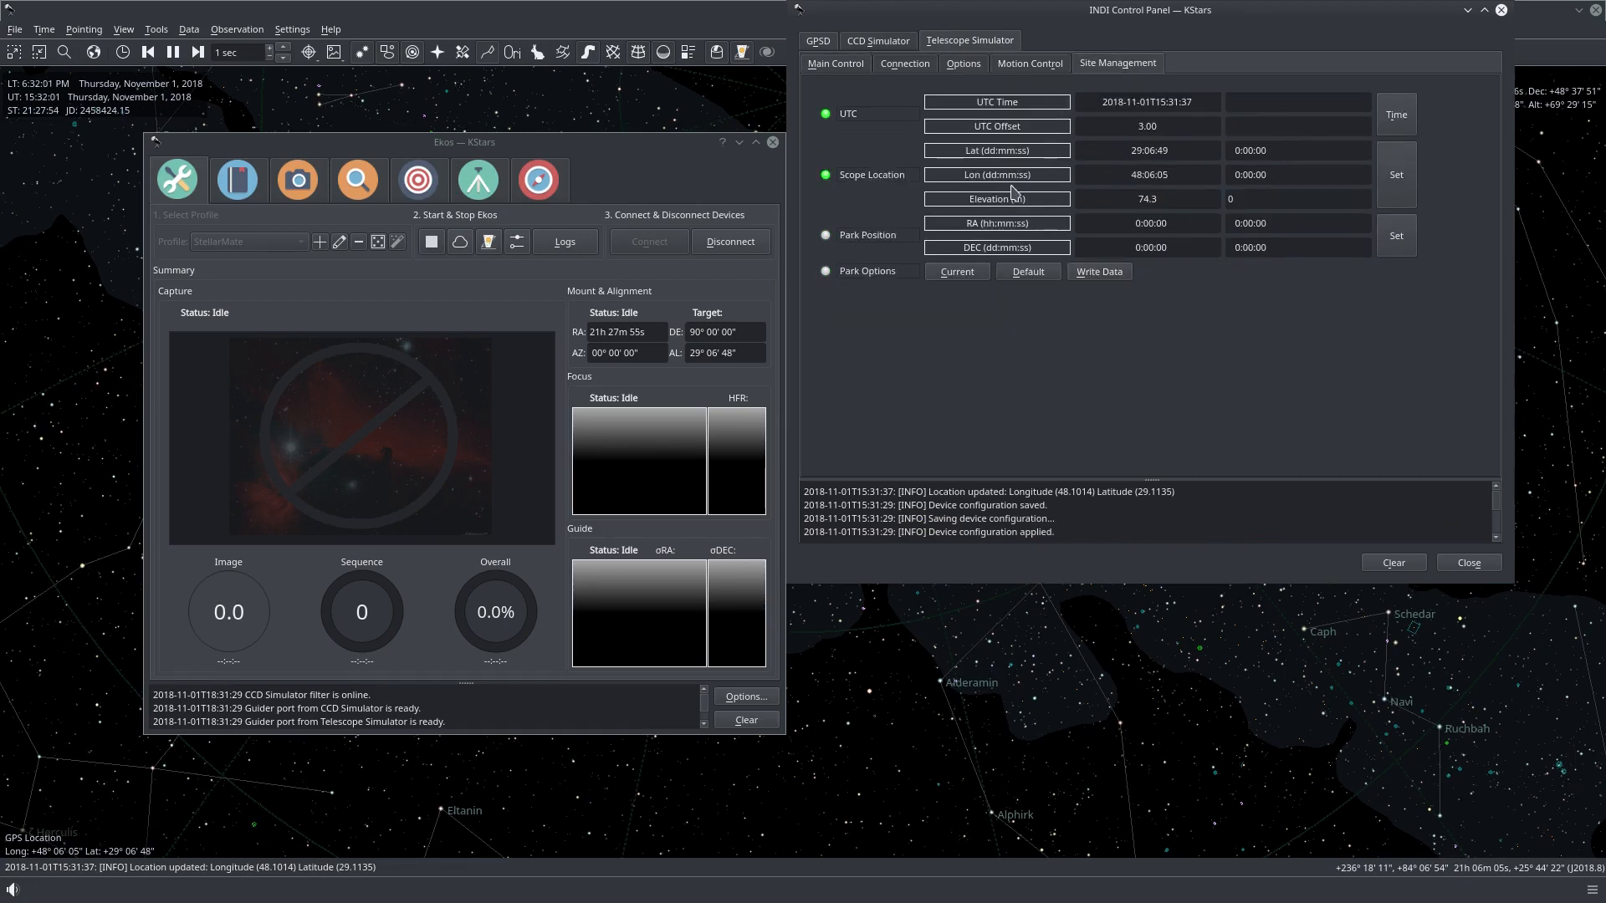